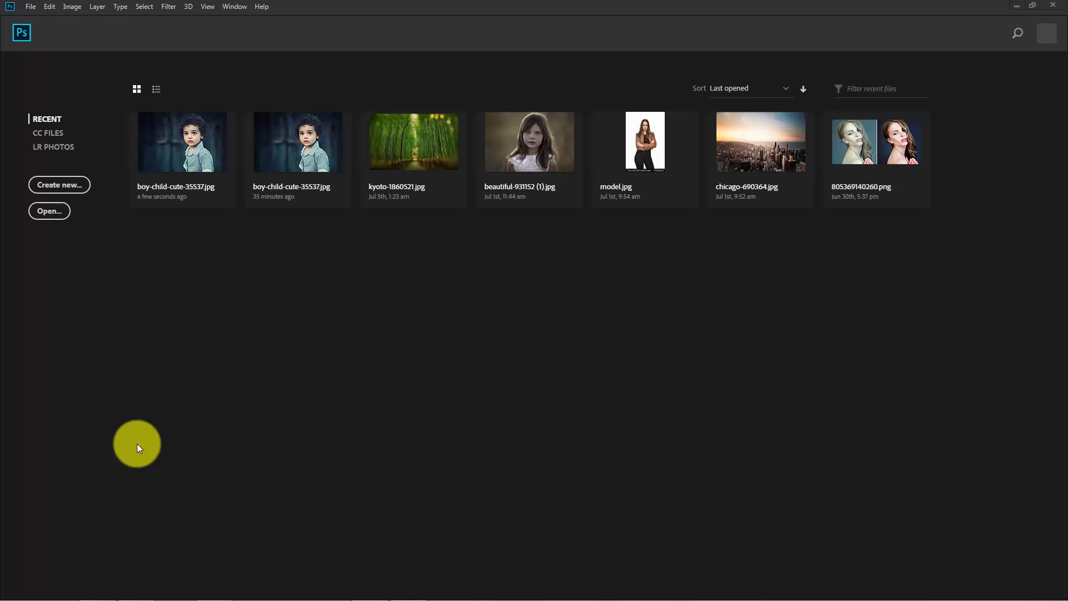
pyautogui.moveTo(140, 435)
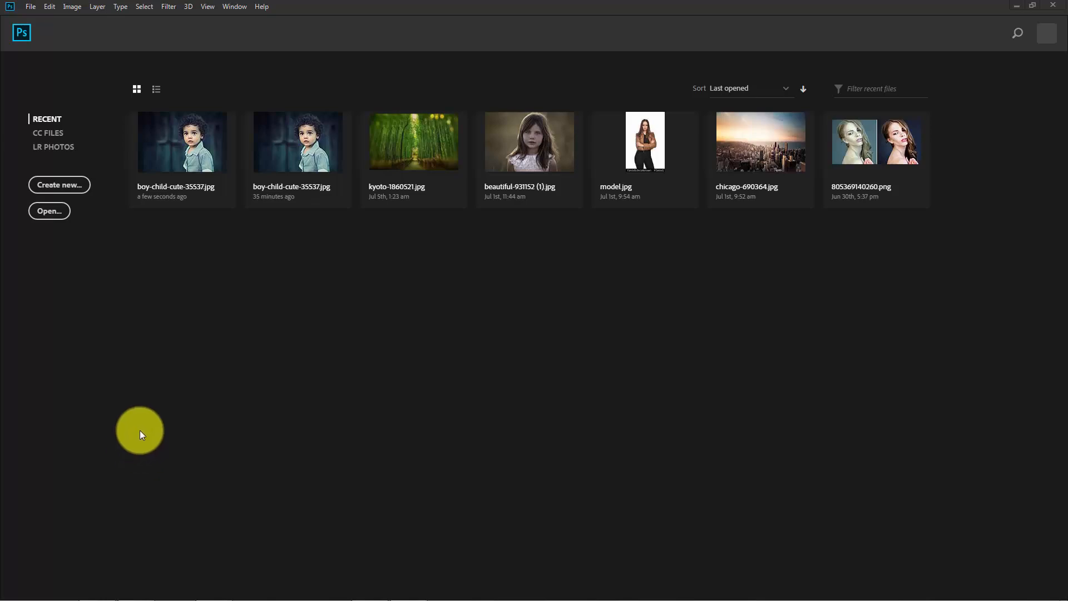
# - Open the boy-child-cute-35537 photo from the tutorial folder via File > Open
pyautogui.click(30, 7)
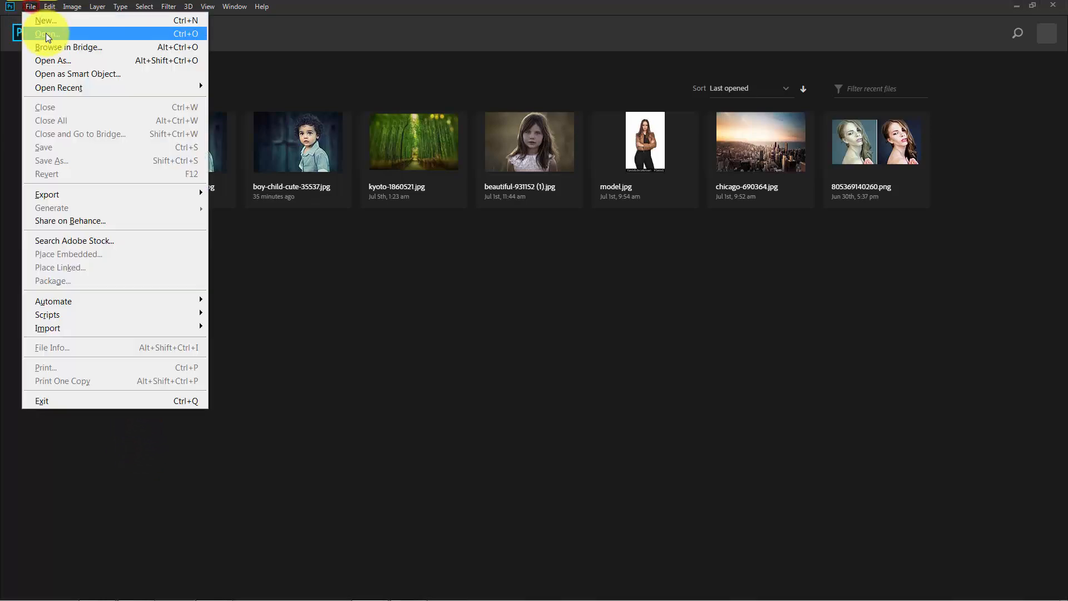
pyautogui.click(47, 33)
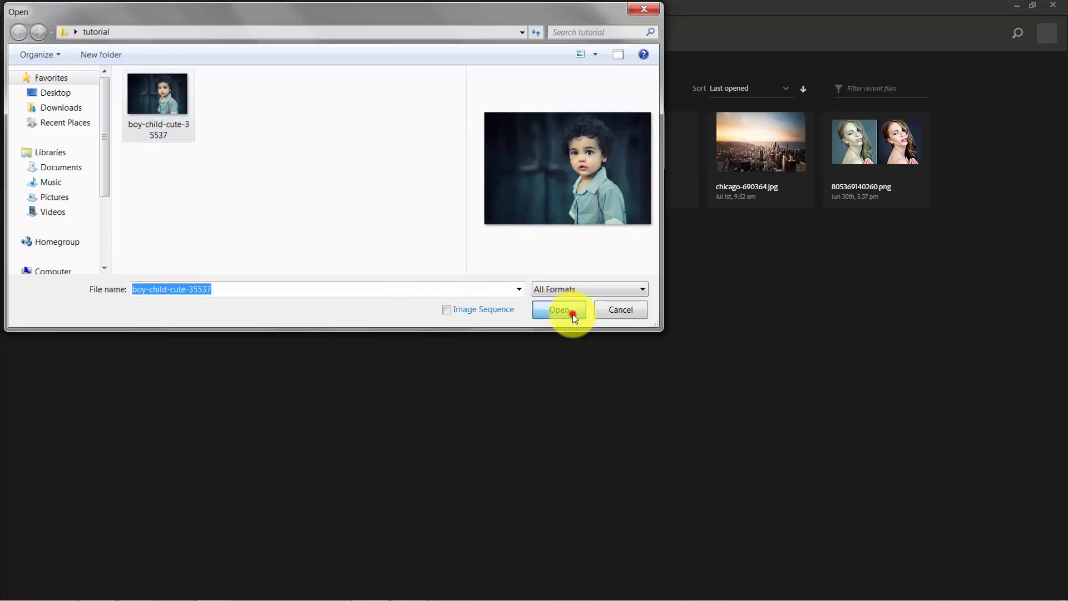
pyautogui.click(560, 311)
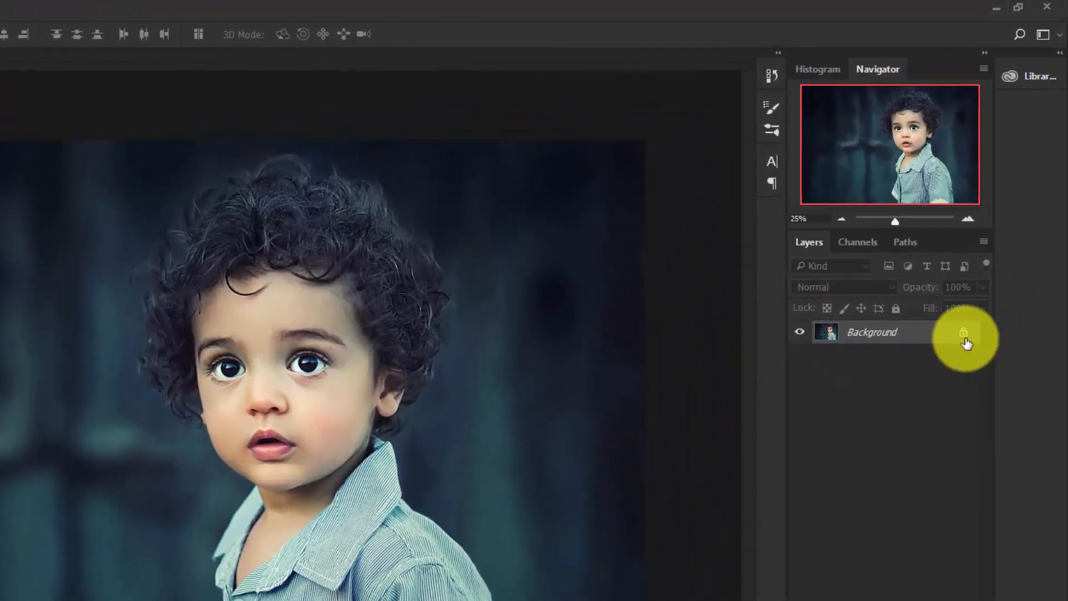
pyautogui.moveTo(964, 337)
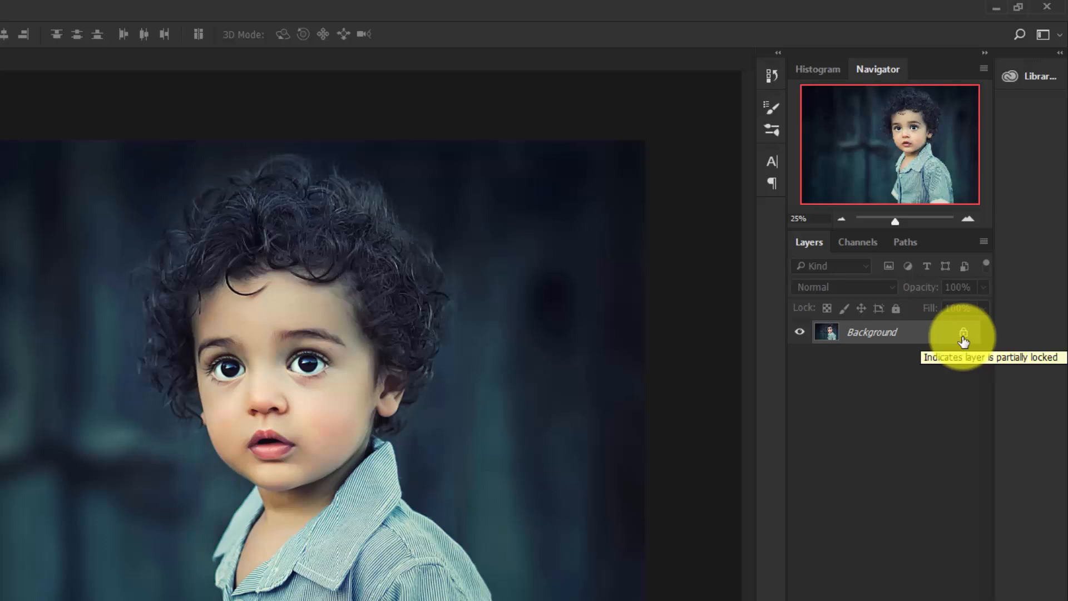
# - Unlock the Background into Layer 0 and convert it to a smart object
pyautogui.doubleClick(964, 332)
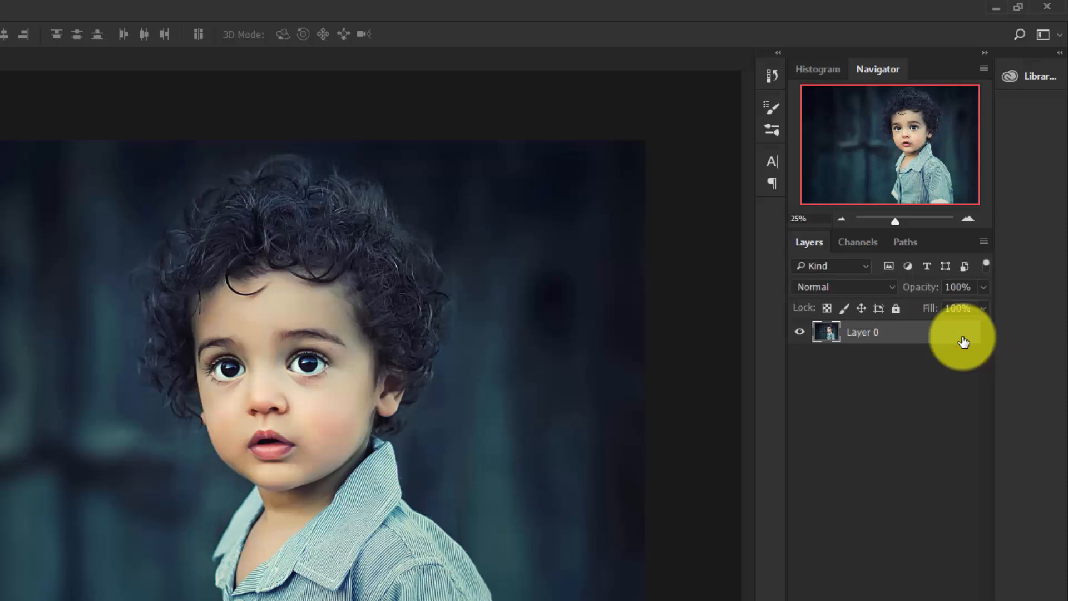
pyautogui.moveTo(853, 460)
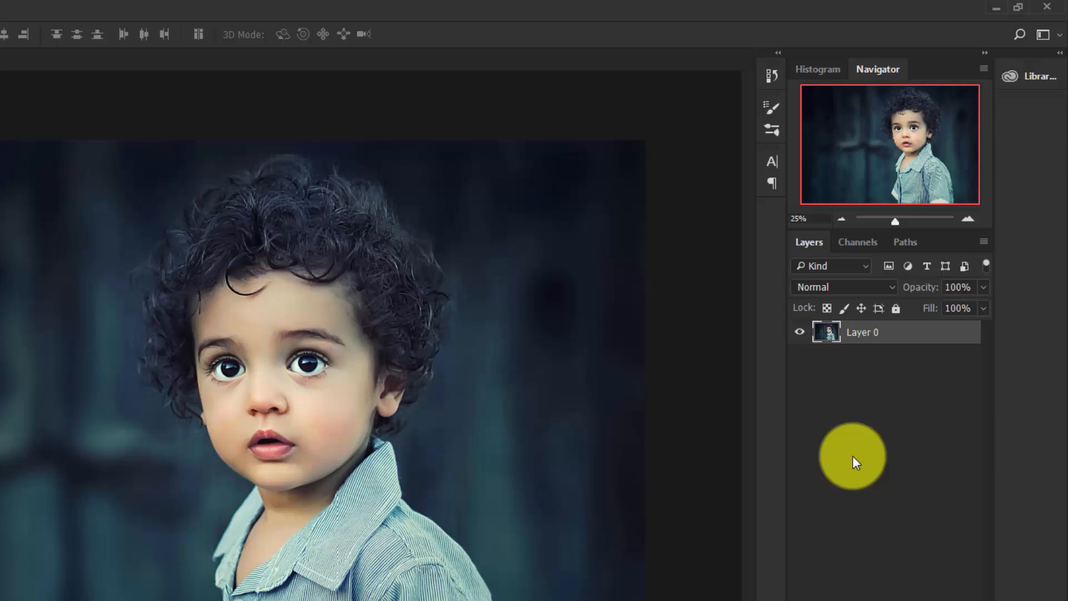
pyautogui.rightClick(877, 334)
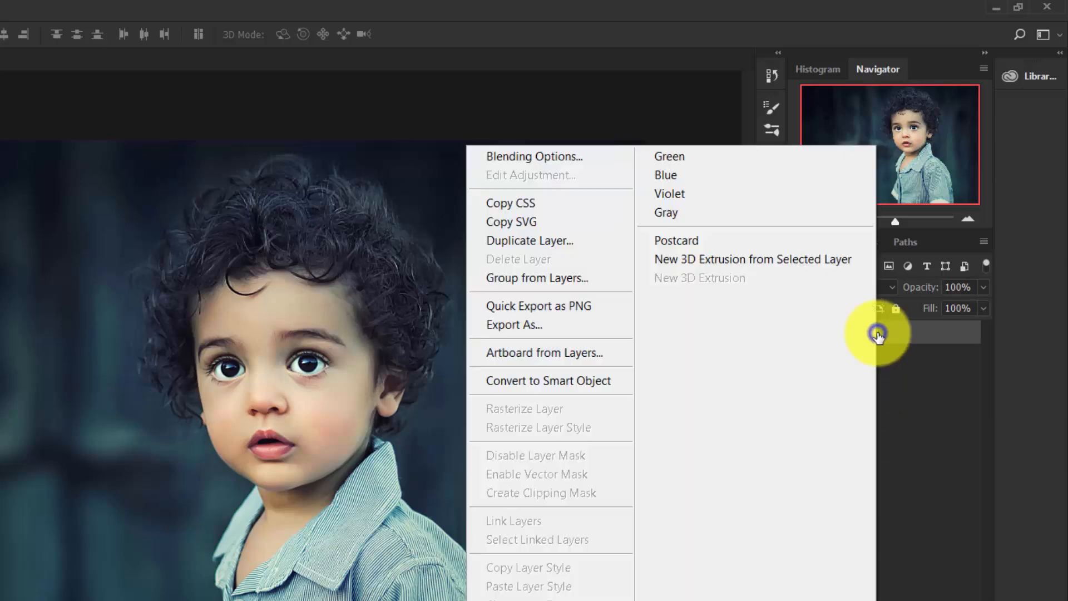
pyautogui.moveTo(549, 381)
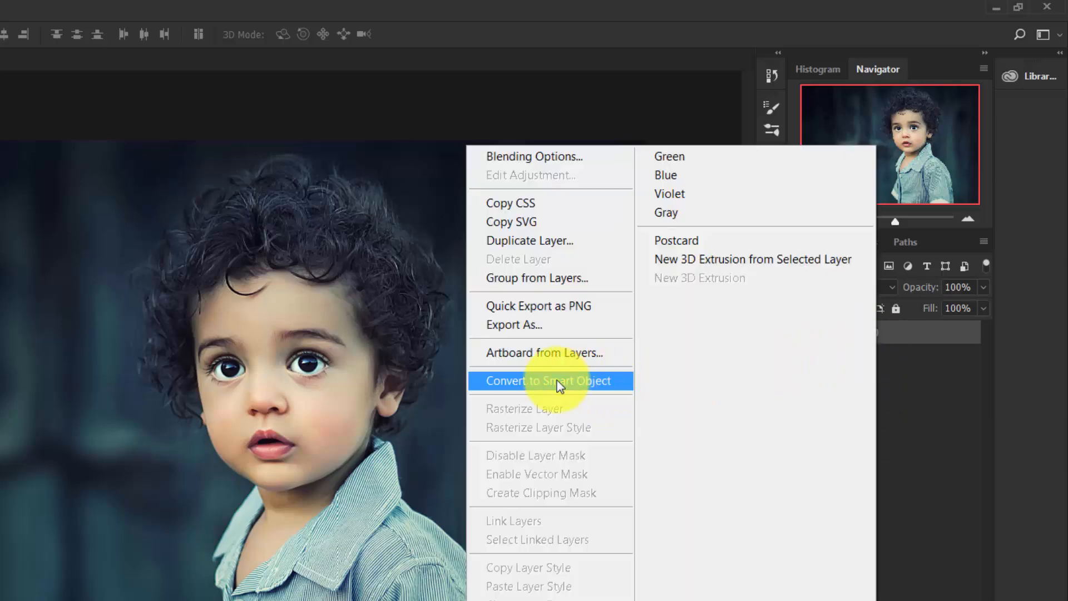
pyautogui.click(549, 381)
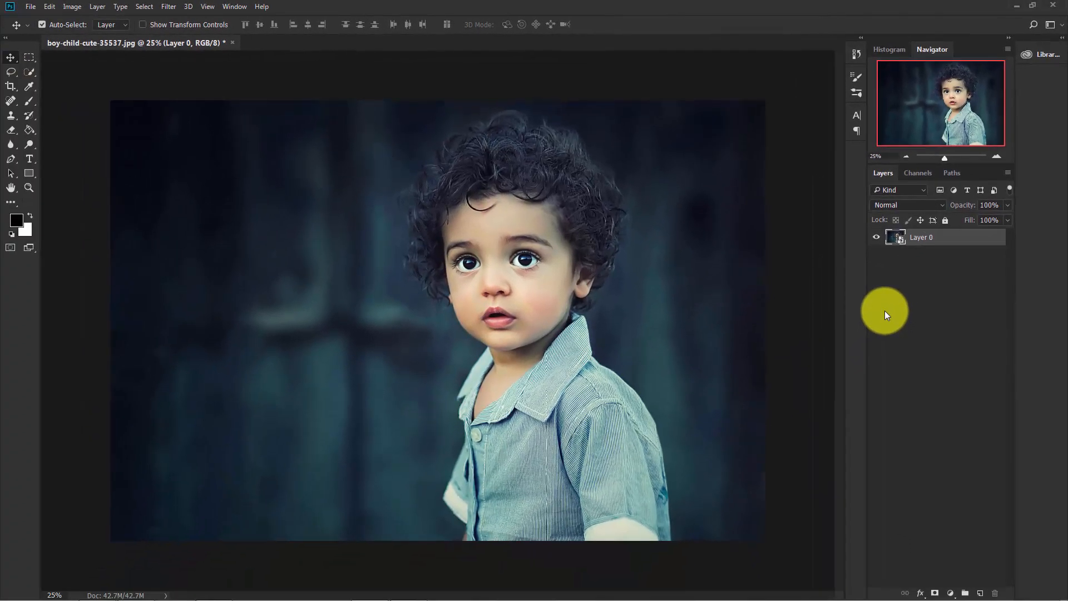
pyautogui.moveTo(555, 314)
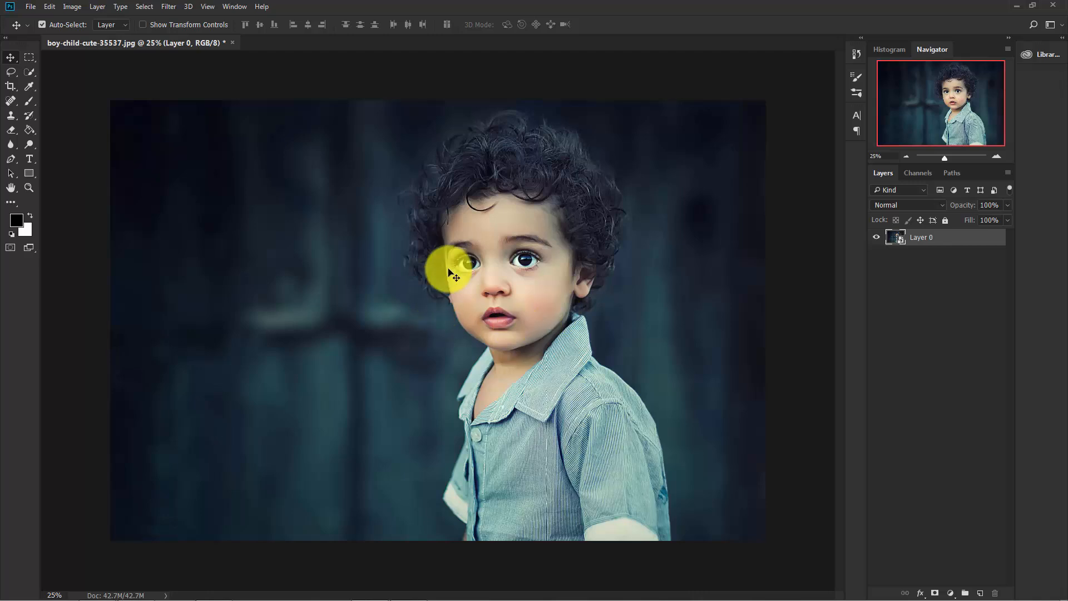
# - Apply Hue/Saturation with Saturation -100 to make the portrait black and white
pyautogui.press('ctrl+u')
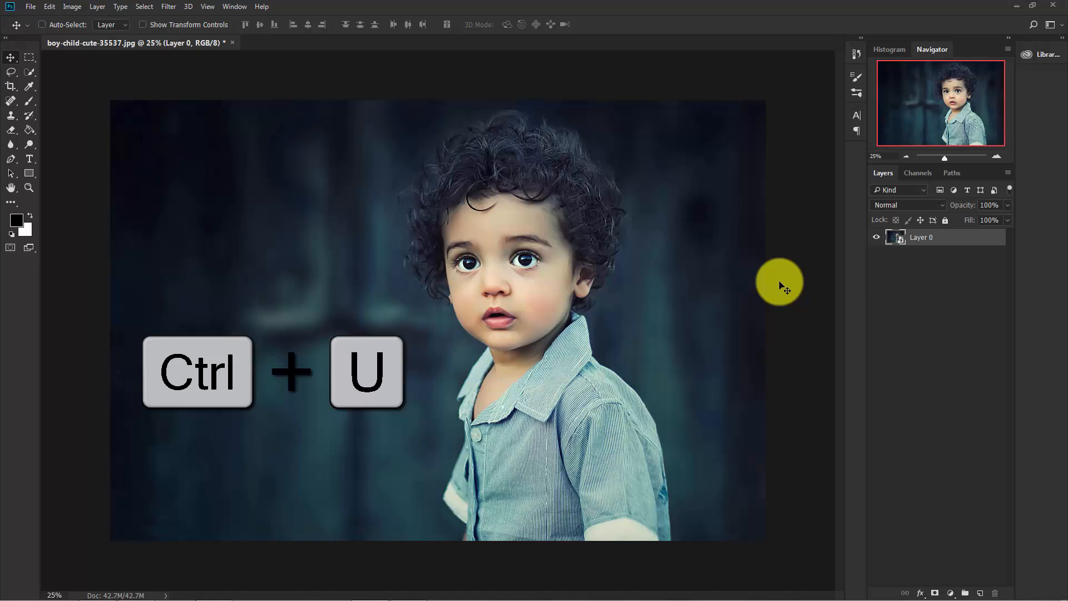
pyautogui.press('ctrl+u')
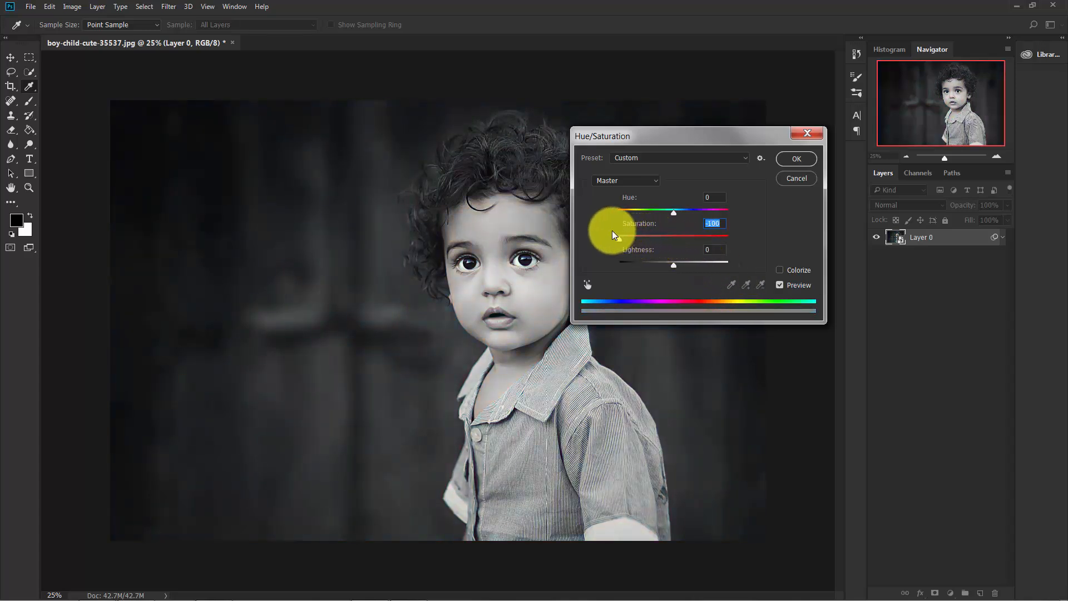
pyautogui.click(796, 158)
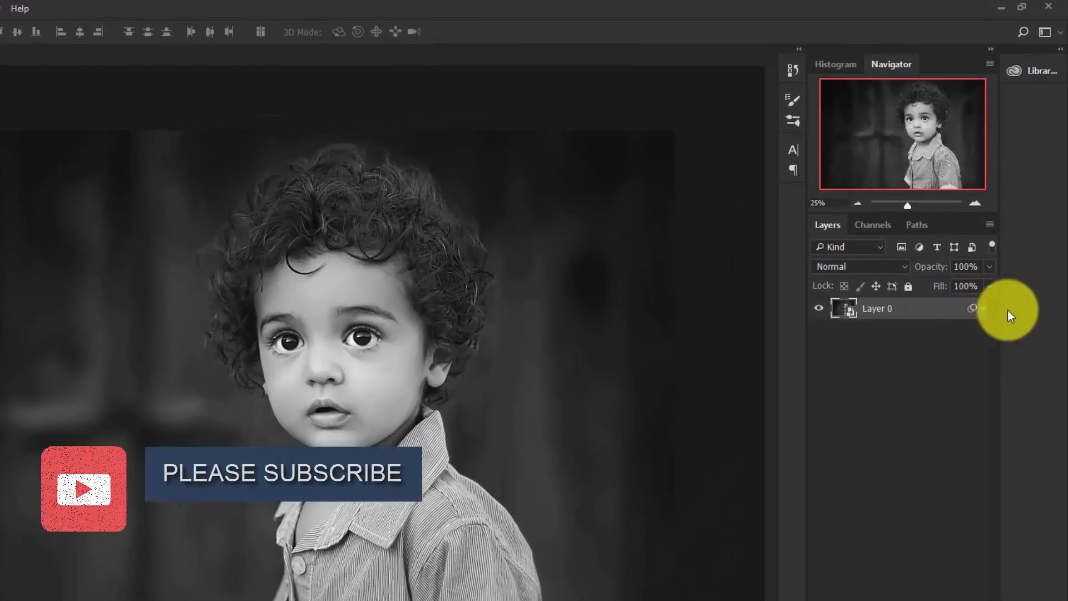
# - Duplicate the black-and-white smart object layer with Ctrl+J
pyautogui.press('ctrl+j')
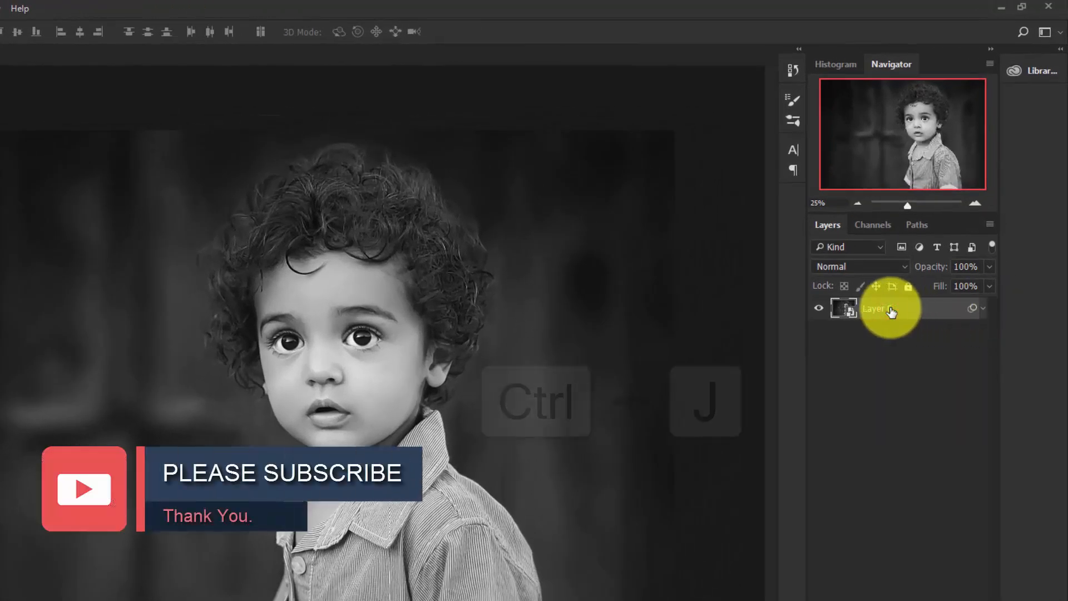
pyautogui.press('ctrl+j')
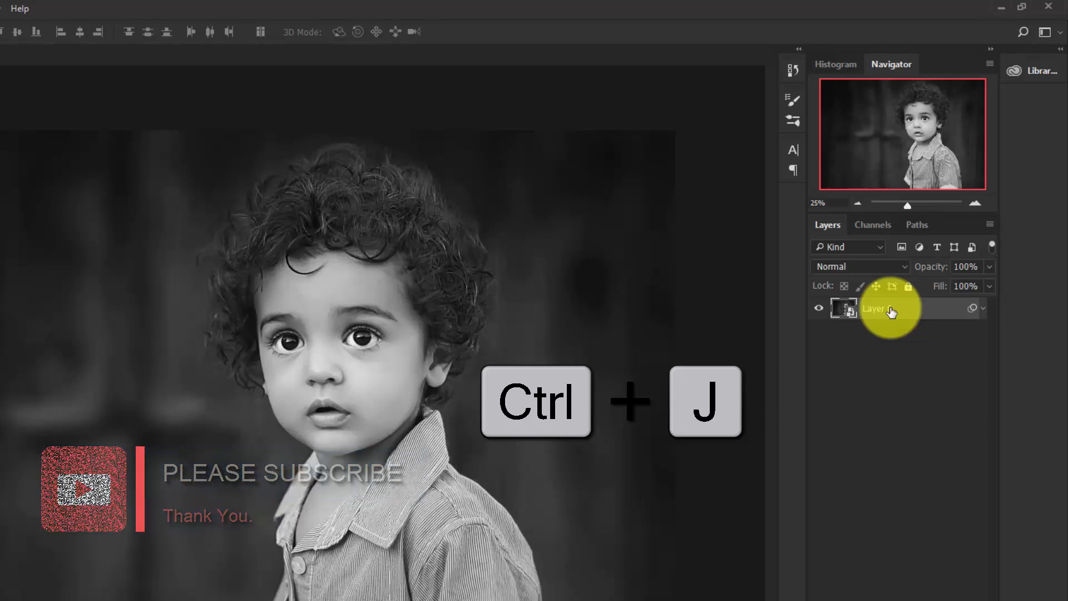
pyautogui.press('ctrl+j')
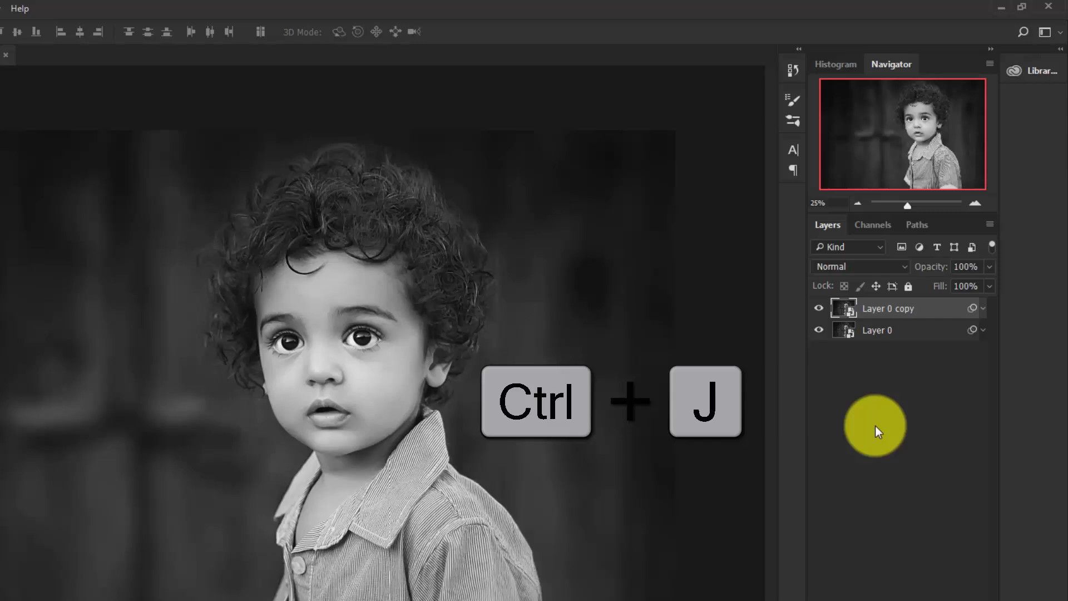
pyautogui.press('ctrl+j')
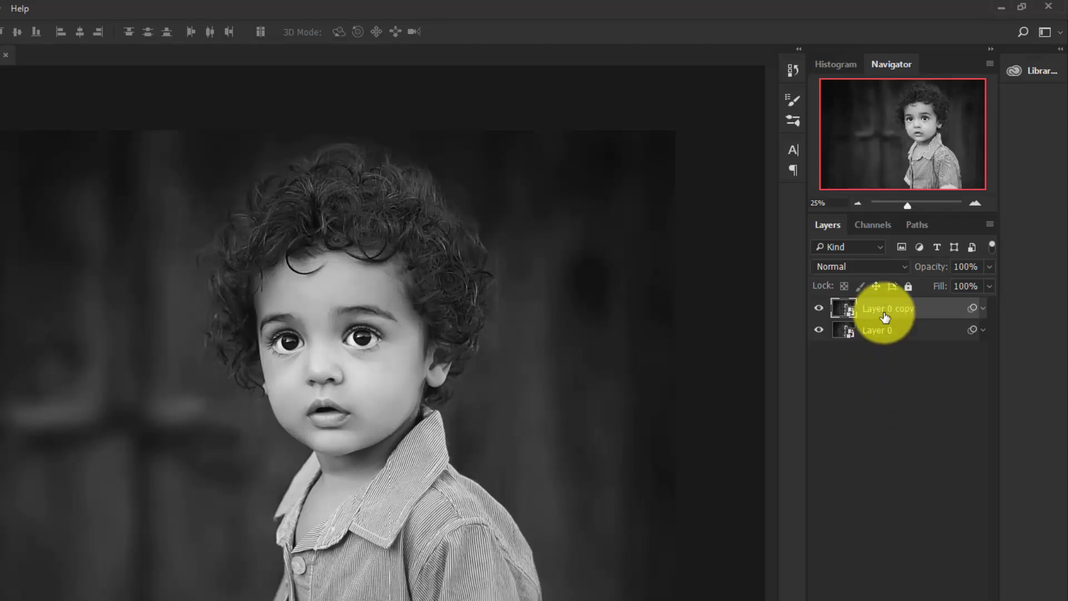
# - Name the copy 'color' and the original 'baby', then select the color layer
pyautogui.doubleClick(887, 308)
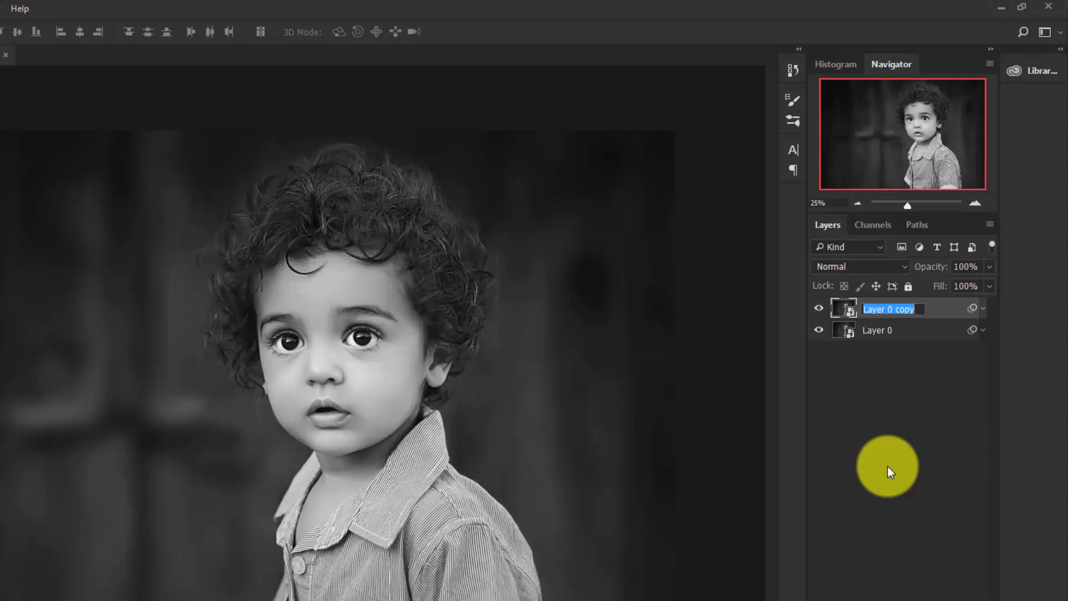
pyautogui.write('color')
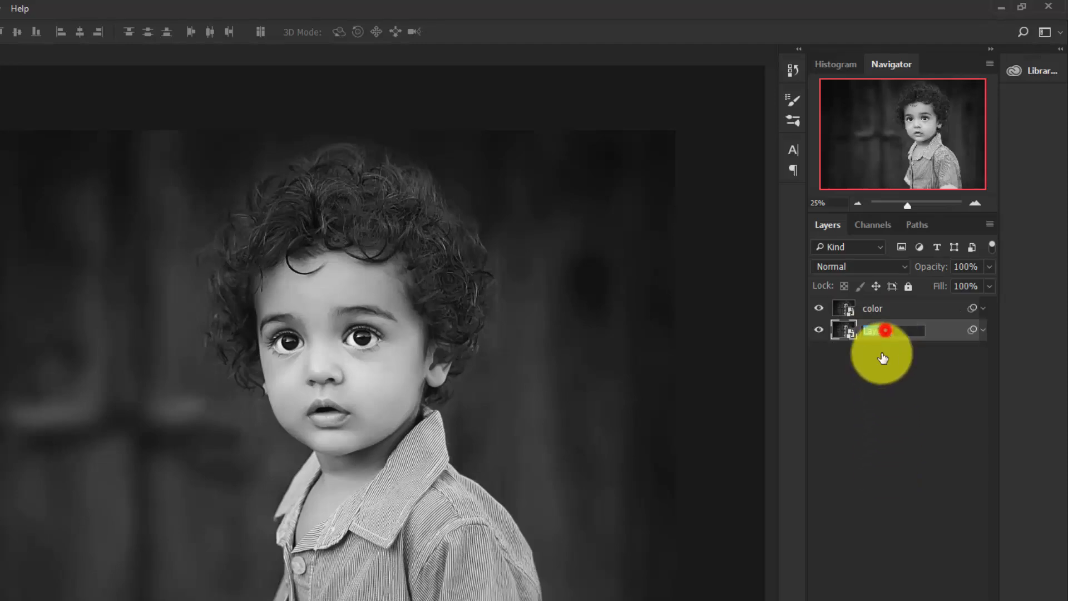
pyautogui.write('ba')
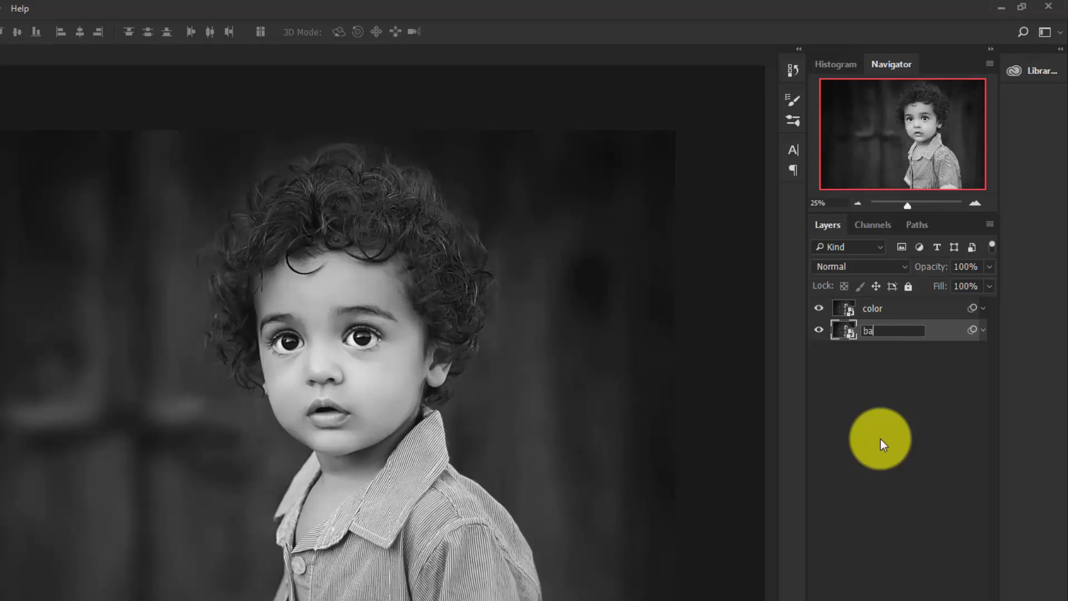
pyautogui.write('by')
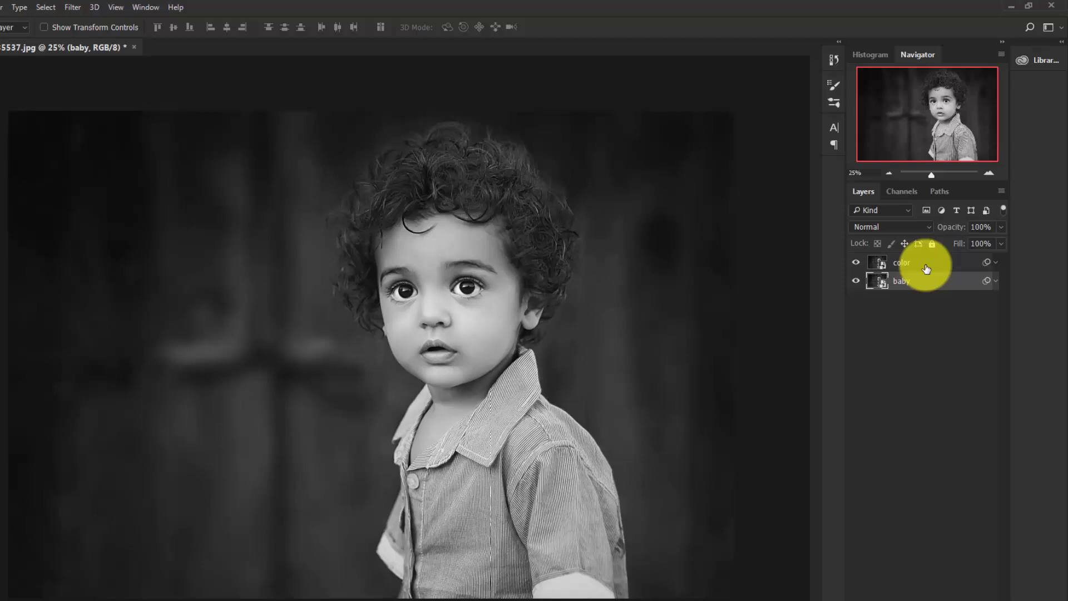
pyautogui.click(901, 262)
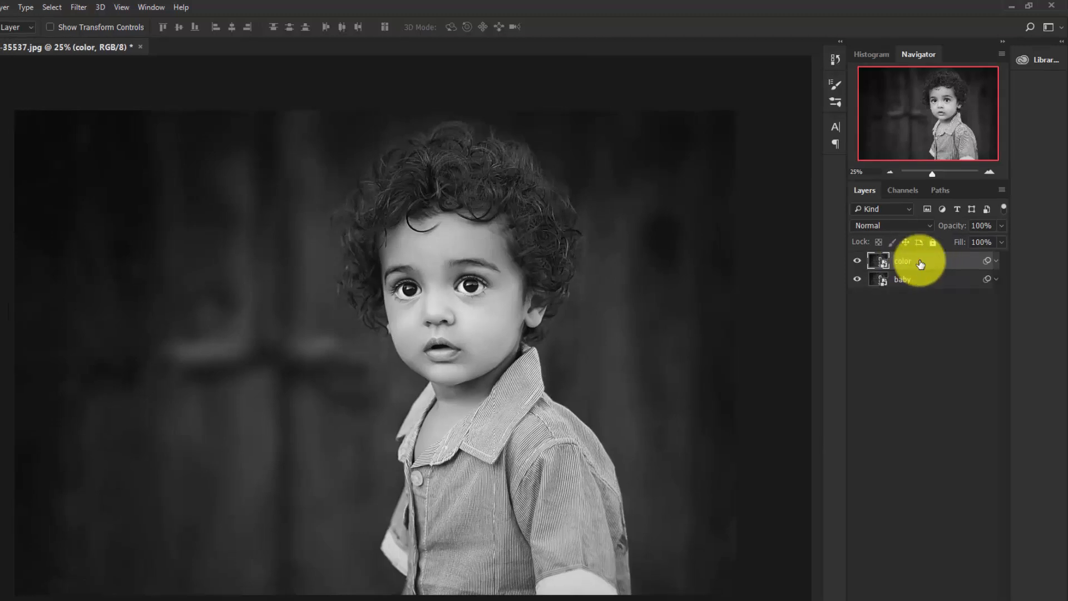
# - In the color layer's Blending Options, turn off the R channel so only green and blue blend
pyautogui.rightClick(902, 261)
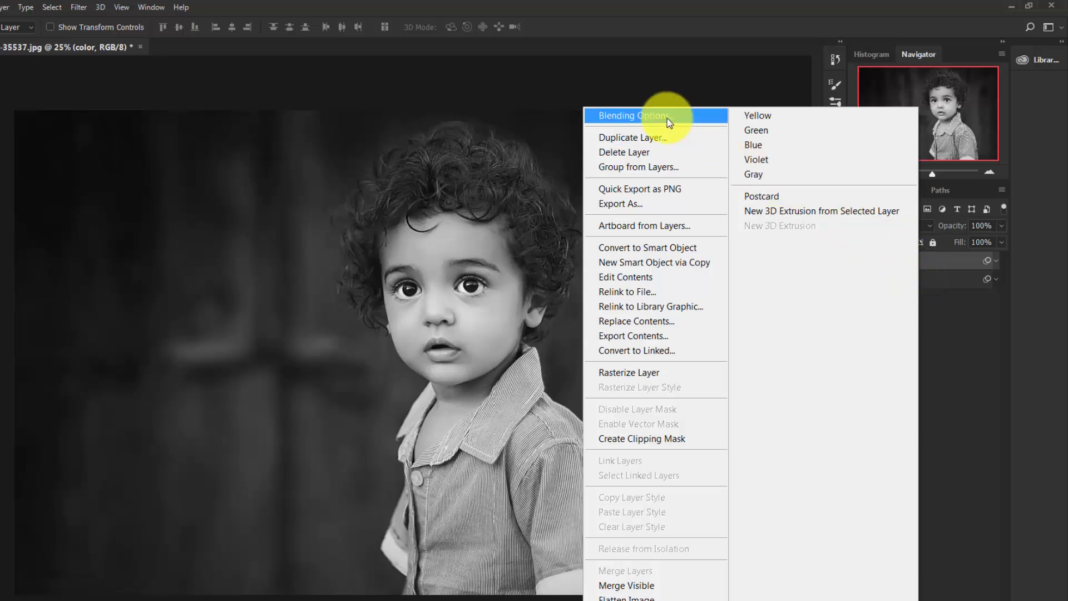
pyautogui.click(632, 114)
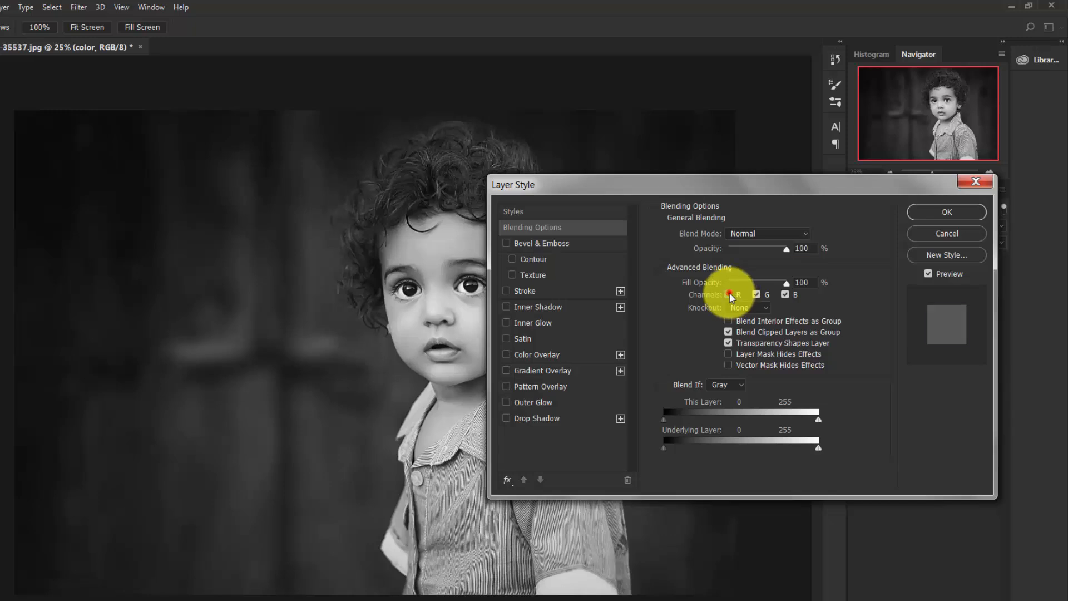
pyautogui.click(727, 294)
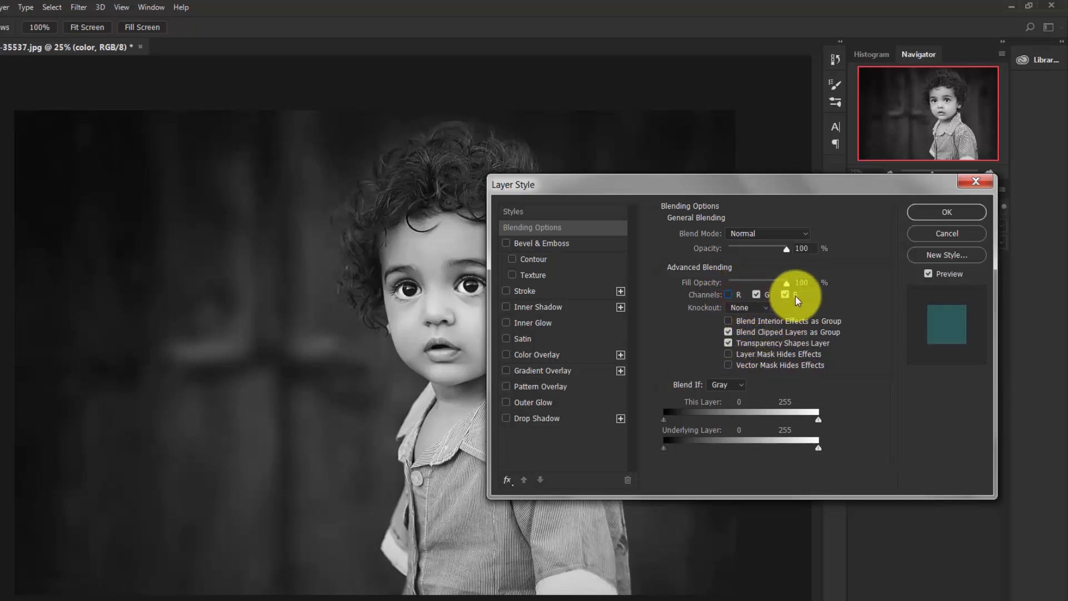
pyautogui.click(757, 294)
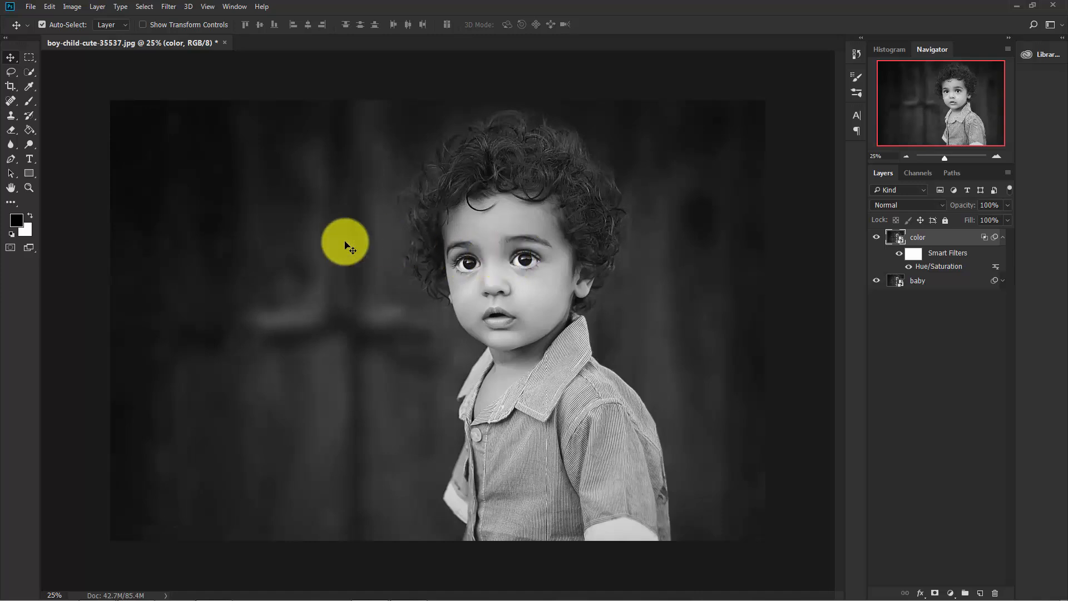
pyautogui.moveTo(19, 85)
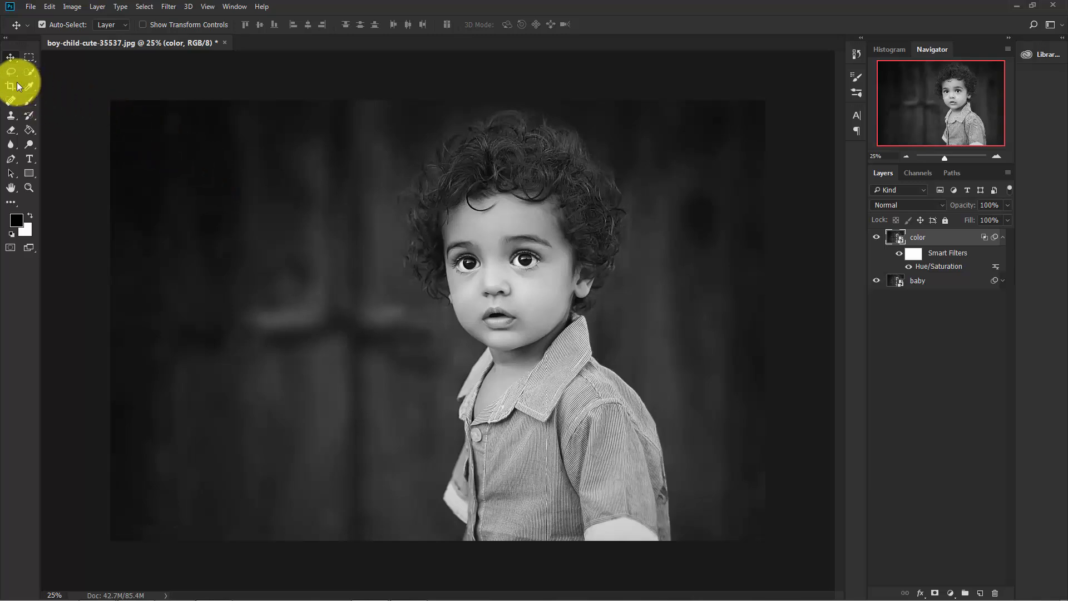
pyautogui.moveTo(401, 288)
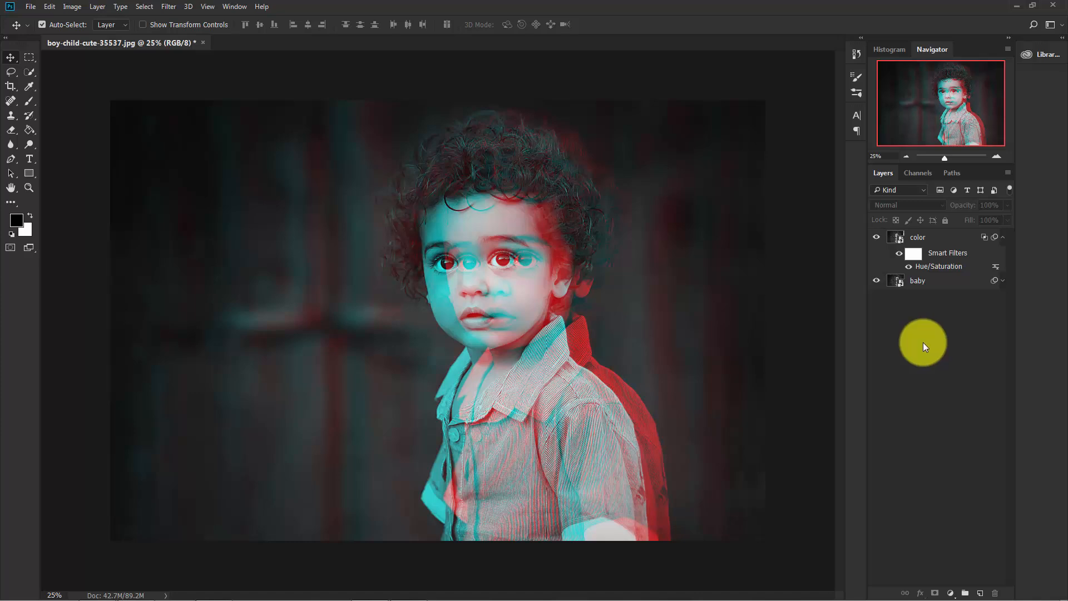
pyautogui.moveTo(937, 517)
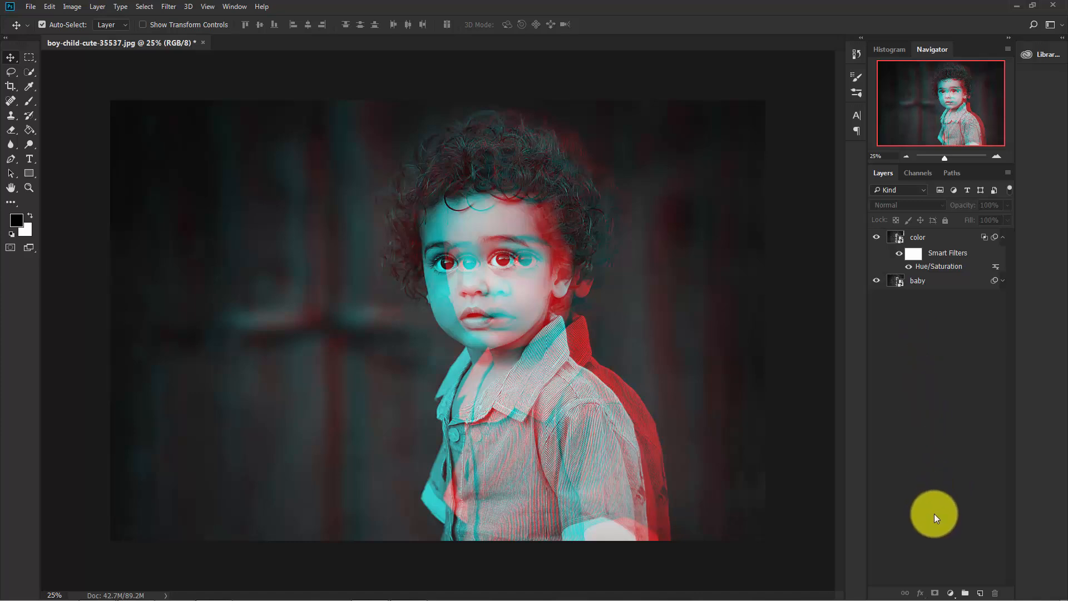
pyautogui.moveTo(954, 590)
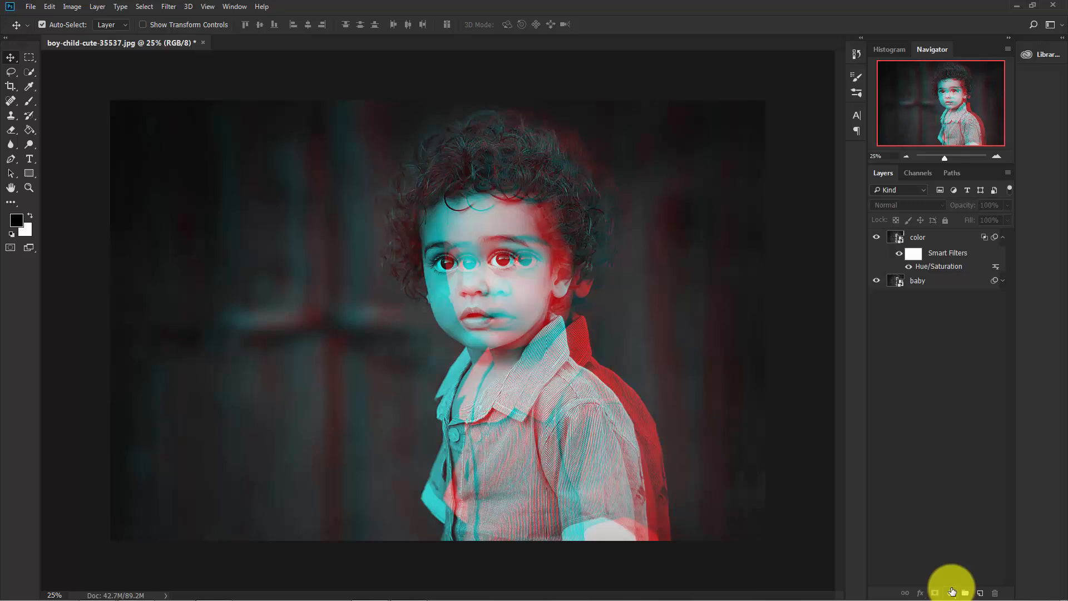
# - Add a white Solid Color fill layer on top and rename it 'pattern'
pyautogui.click(954, 592)
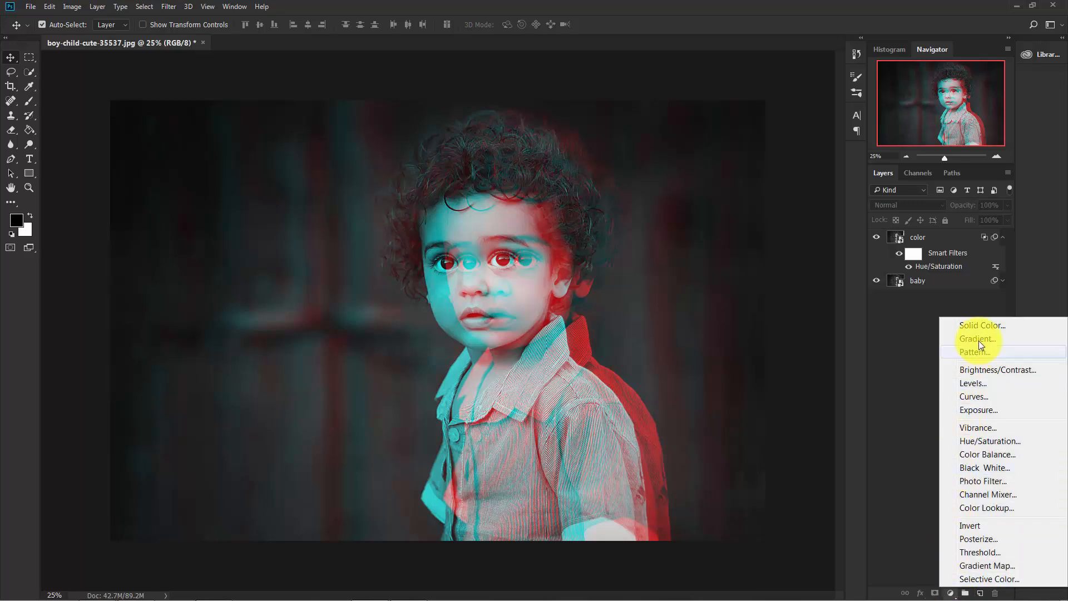
pyautogui.click(981, 324)
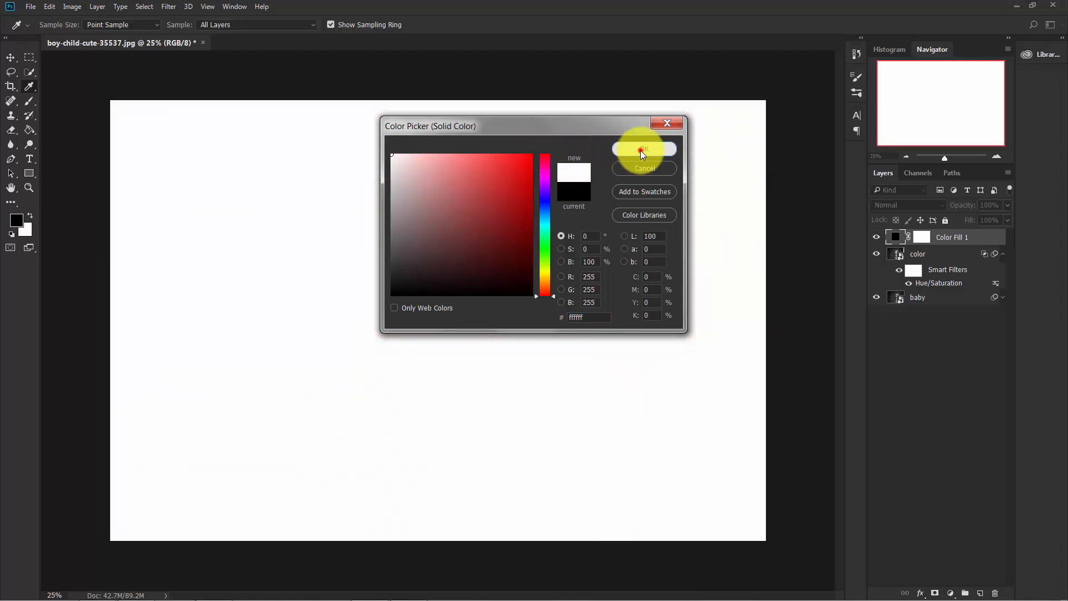
pyautogui.click(643, 148)
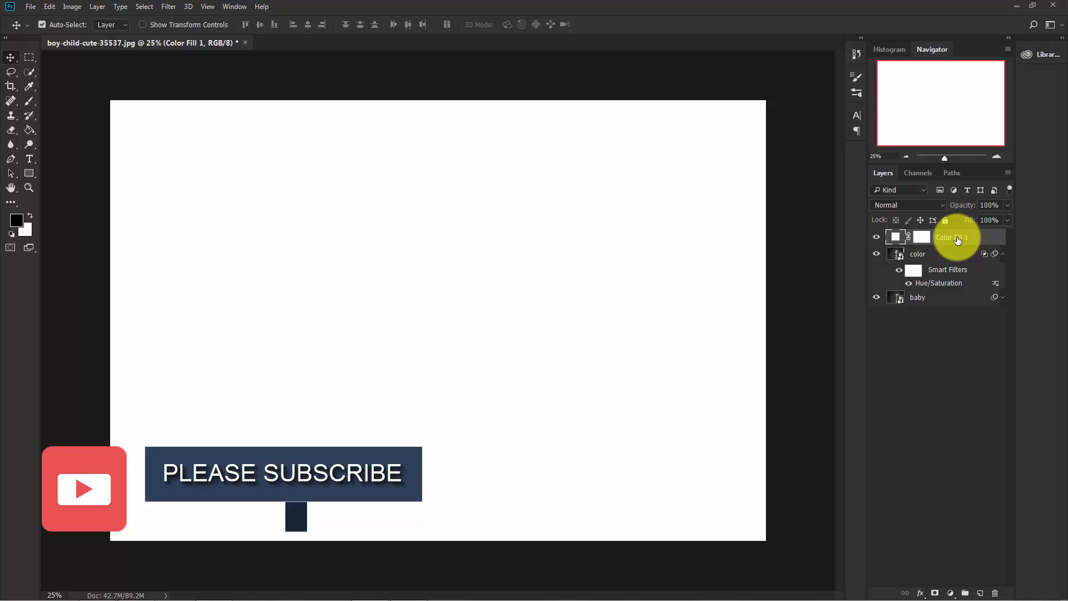
pyautogui.doubleClick(953, 237)
pyautogui.write('pattern')
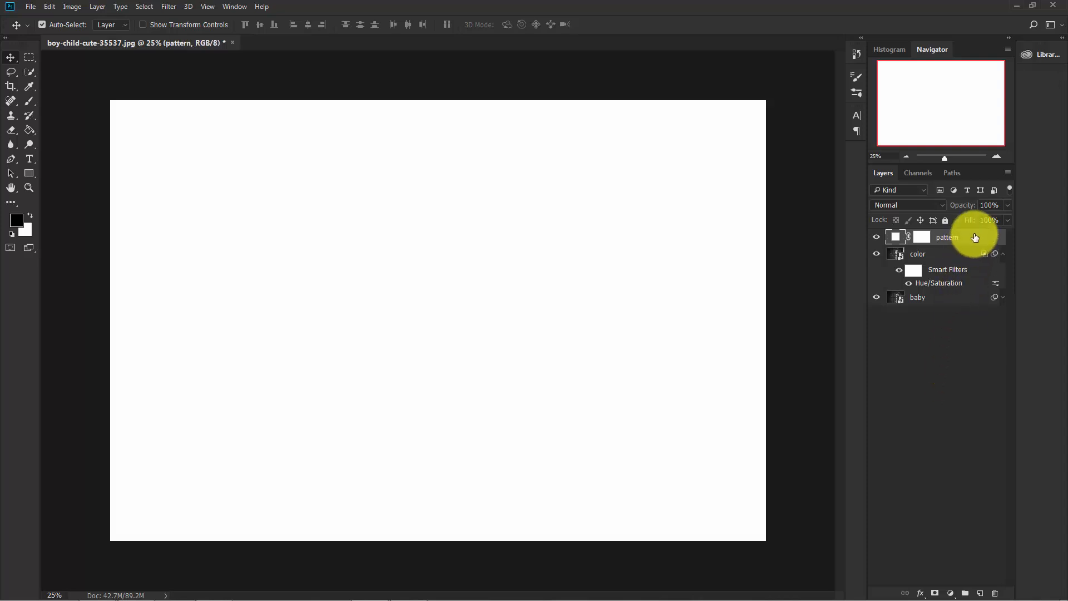
pyautogui.rightClick(946, 237)
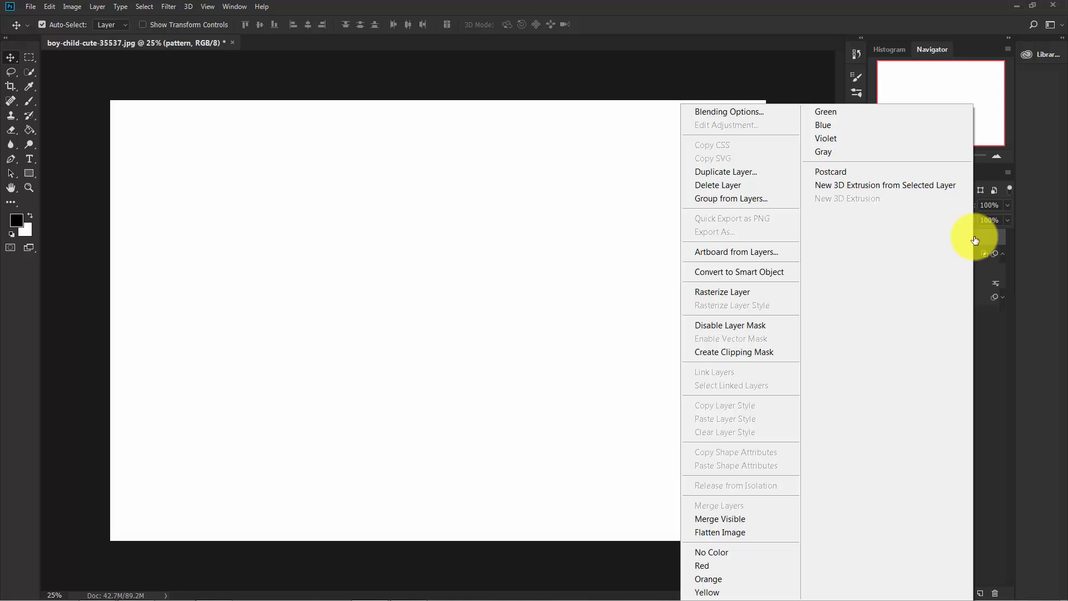
# - Give the pattern layer a horizontal-stripe Pattern Overlay at 900% scale
pyautogui.click(729, 111)
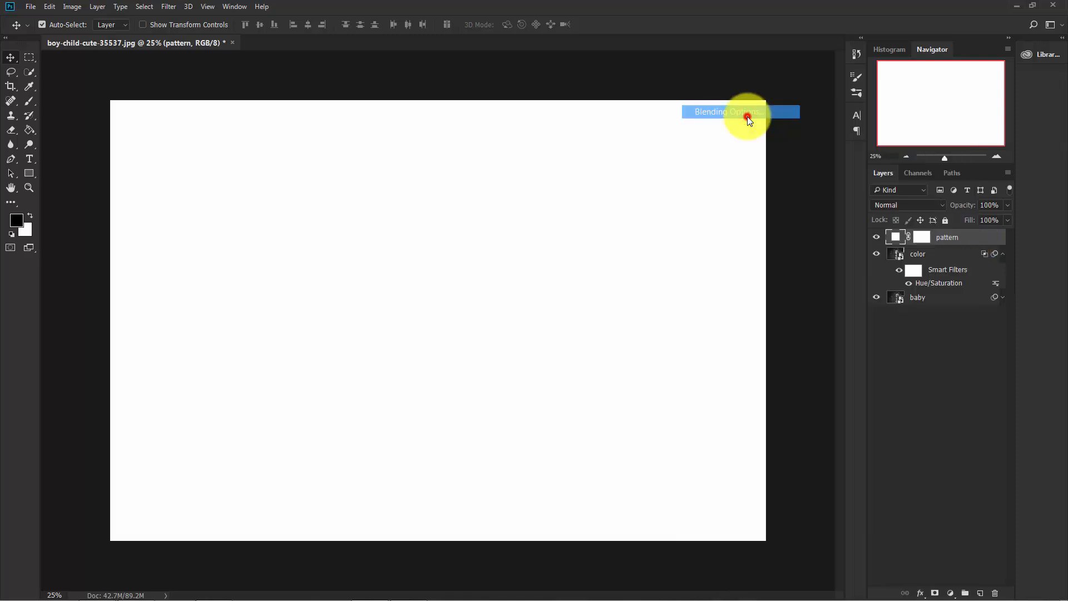
pyautogui.click(724, 112)
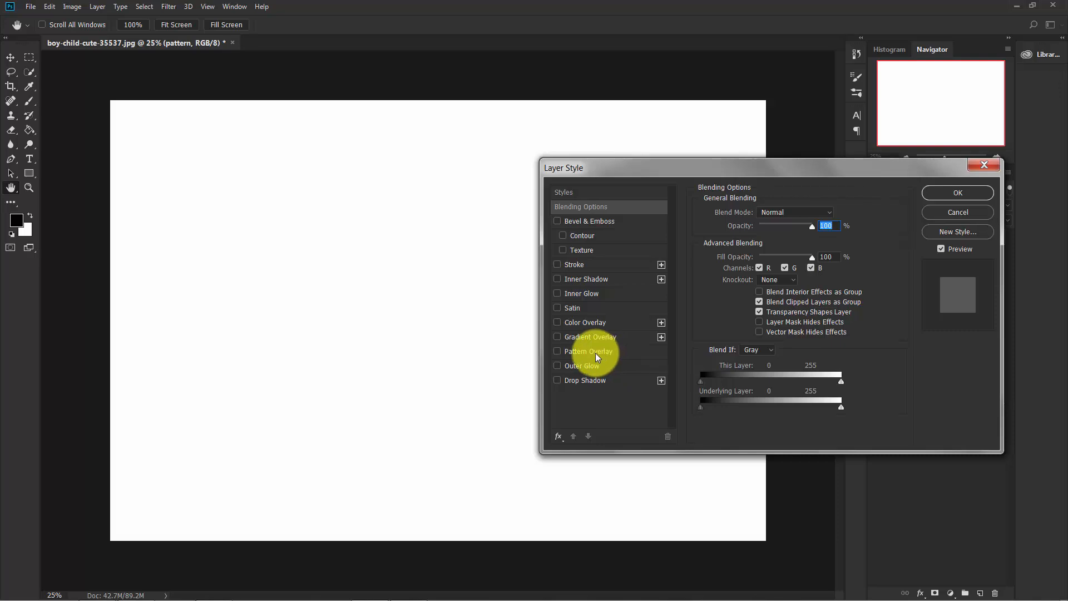
pyautogui.click(558, 350)
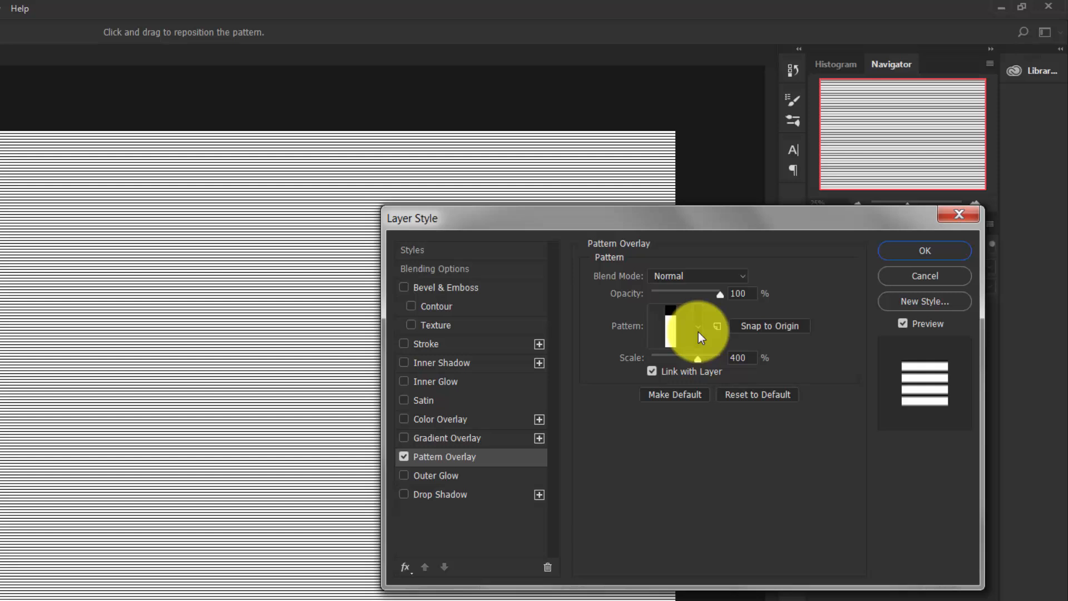
pyautogui.click(694, 326)
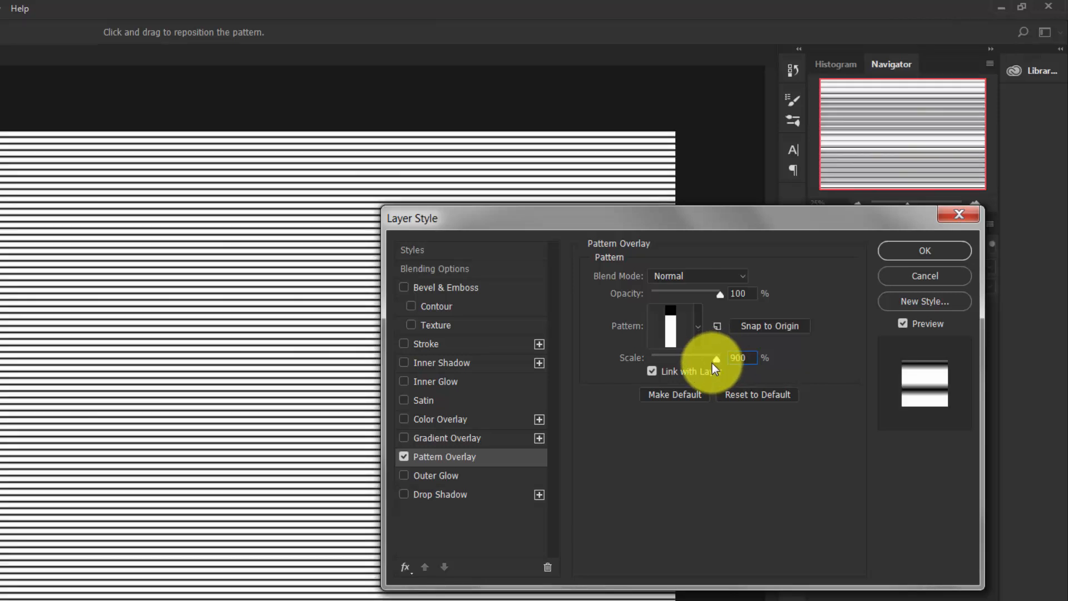
pyautogui.click(923, 250)
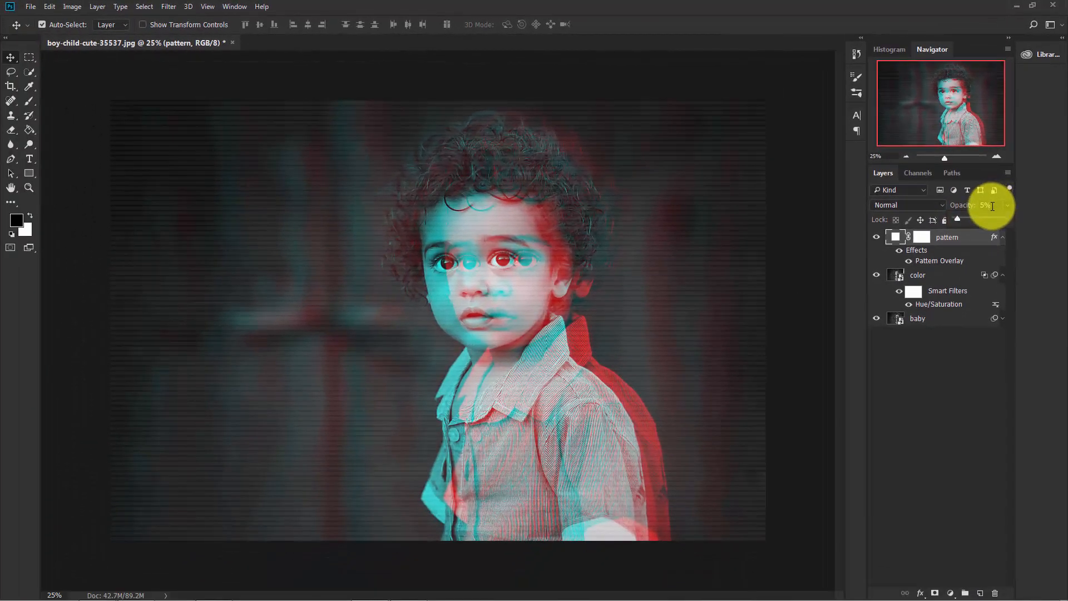
# - Lower the pattern layer's opacity so the scanlines become a faint overlay
pyautogui.click(986, 204)
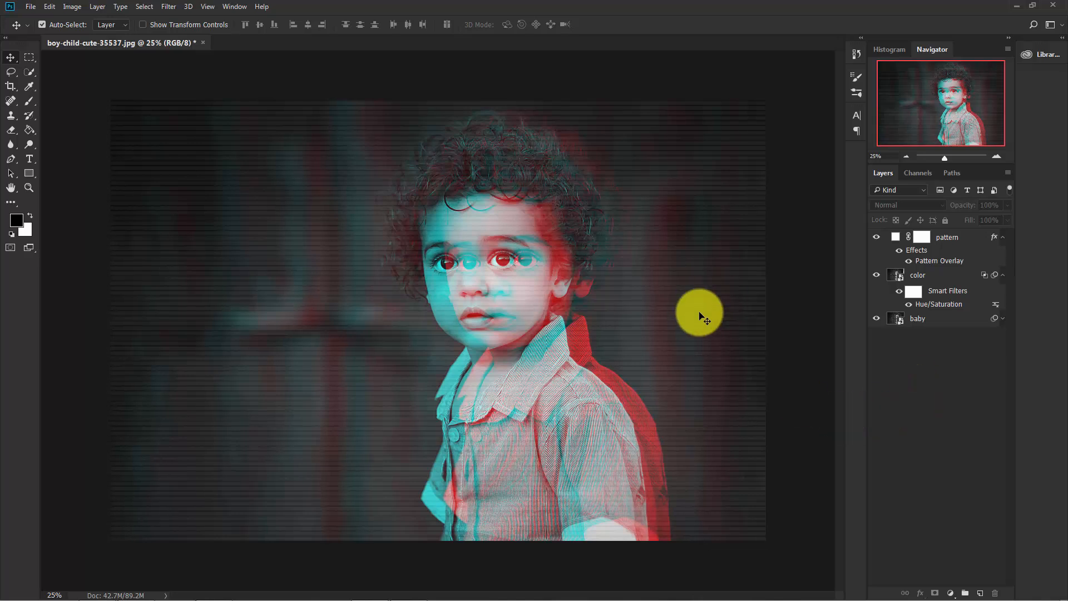
pyautogui.moveTo(485, 334)
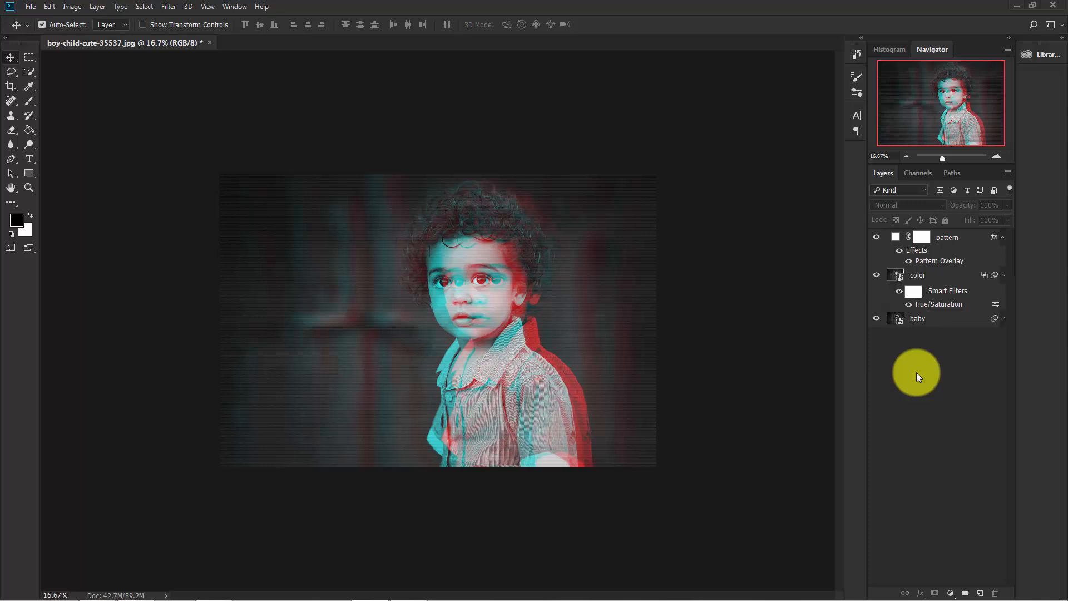
pyautogui.moveTo(927, 380)
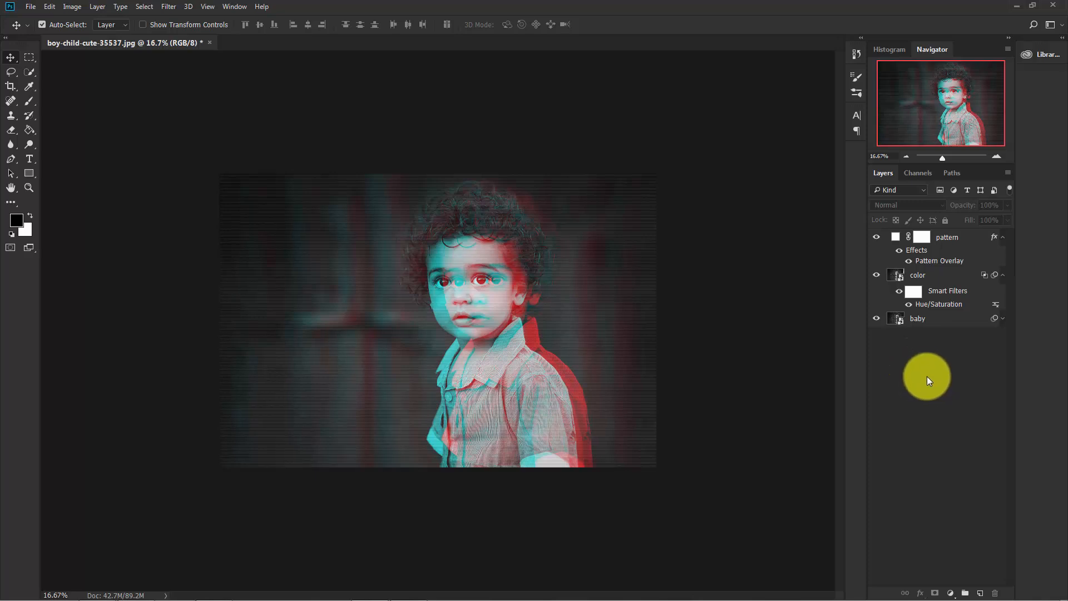
# - Stamp all visible layers into a merged top layer and rename it 'linear'
pyautogui.press('ctrl+shift+alt+e')
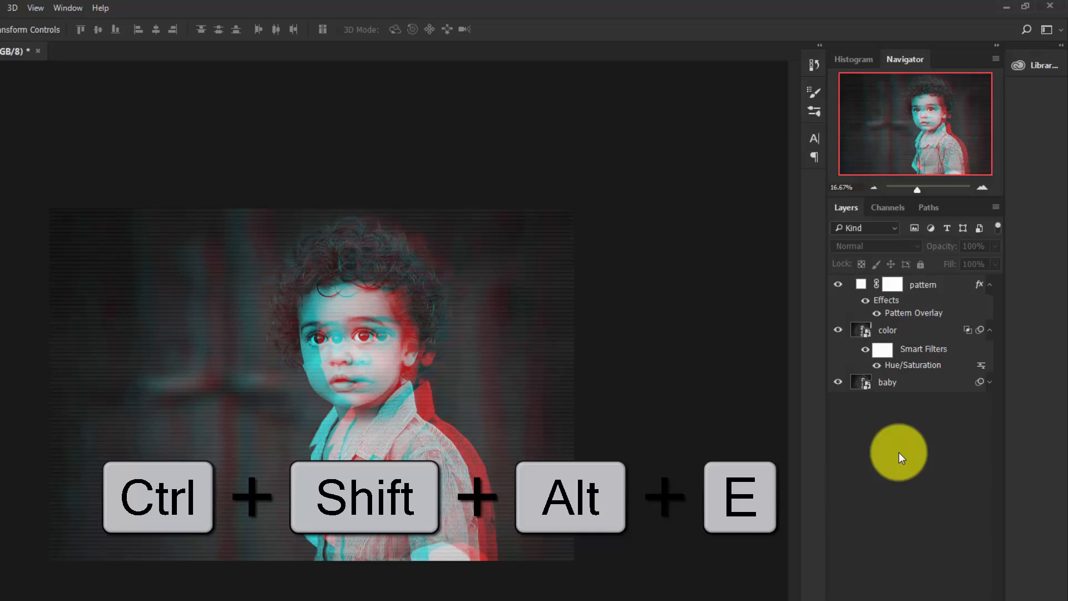
pyautogui.press('ctrl+shift+alt+e')
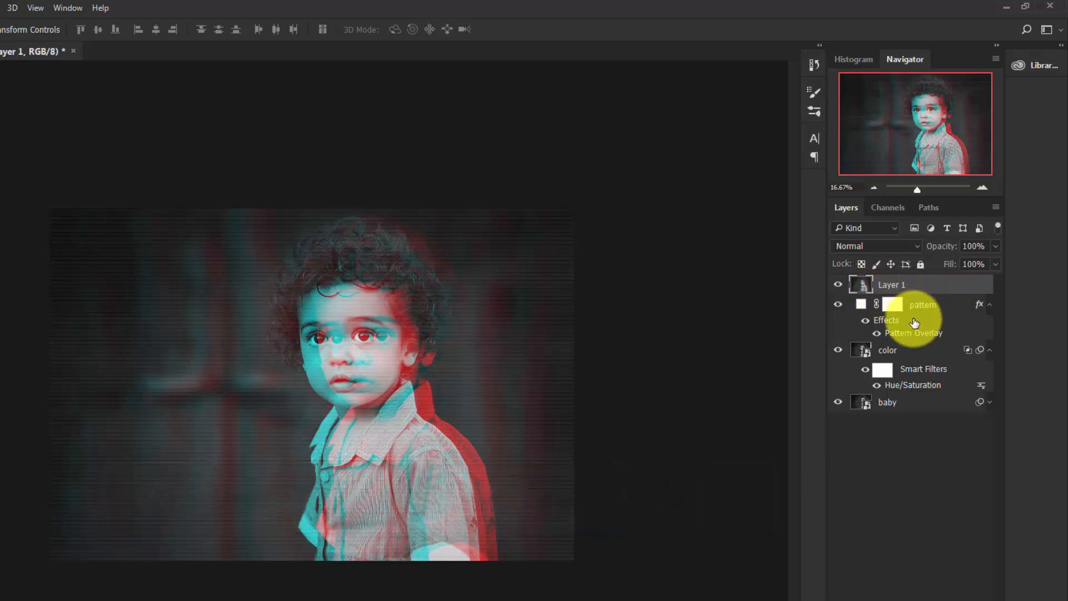
pyautogui.moveTo(892, 285)
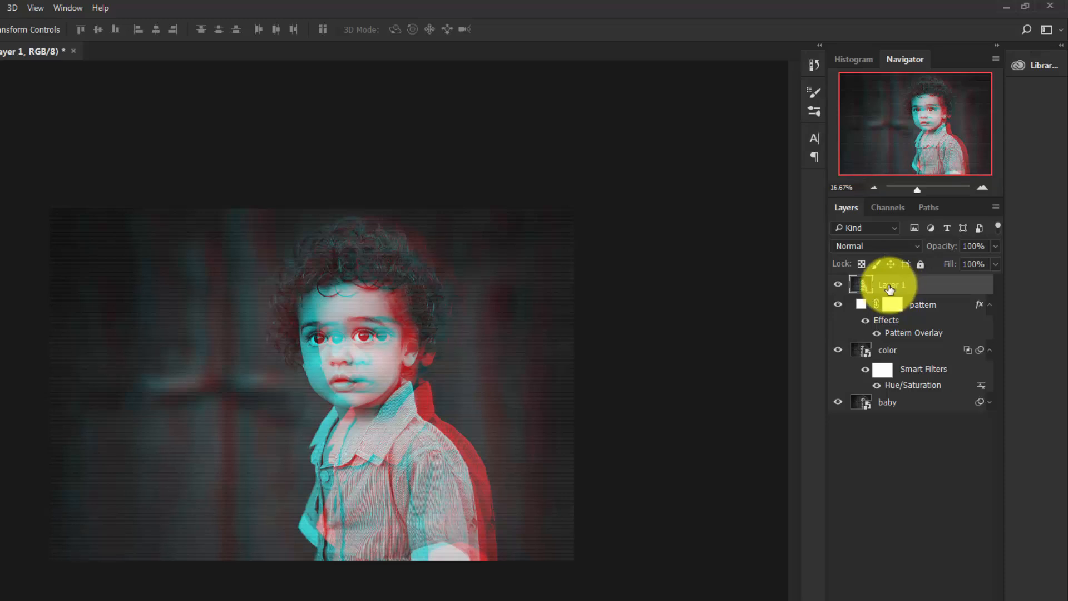
pyautogui.doubleClick(894, 285)
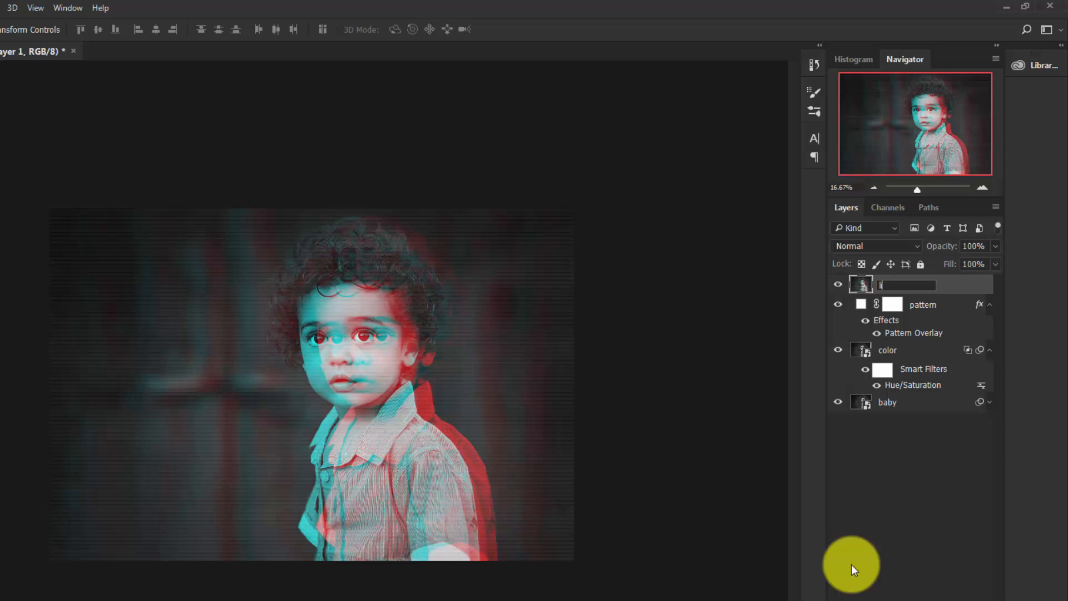
pyautogui.write('line')
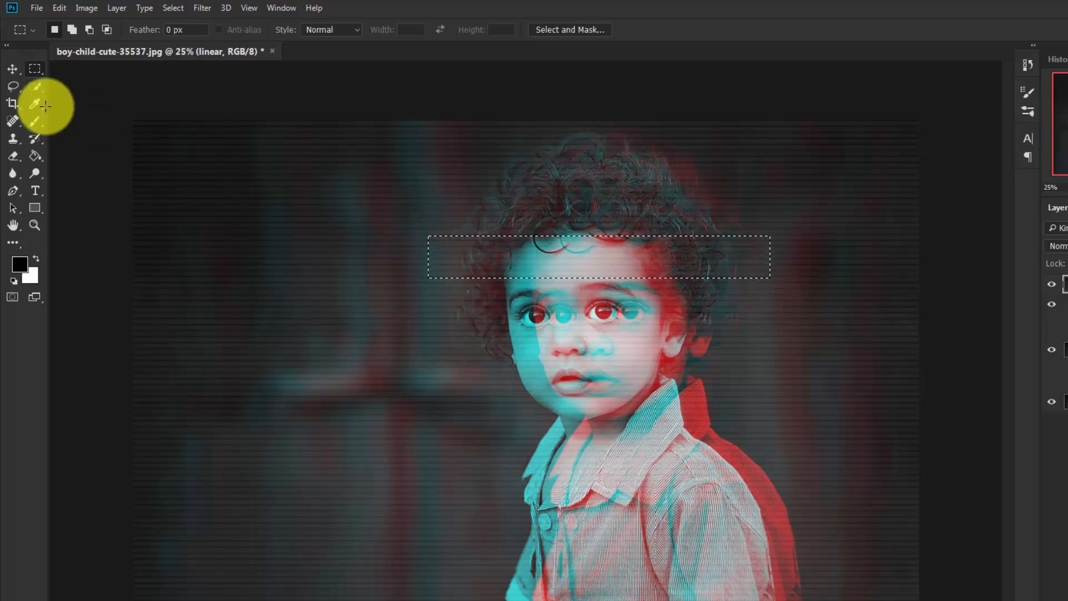
# - Shift a marquee-selected forehead strip sideways with the Move tool and deselect
pyautogui.click(12, 67)
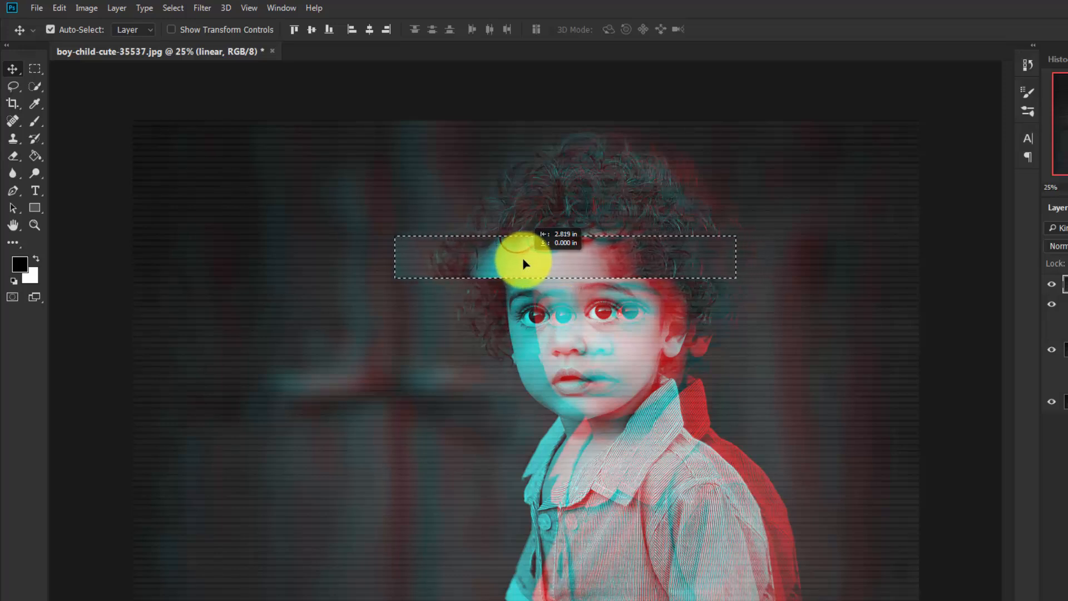
pyautogui.press('ctrl+d')
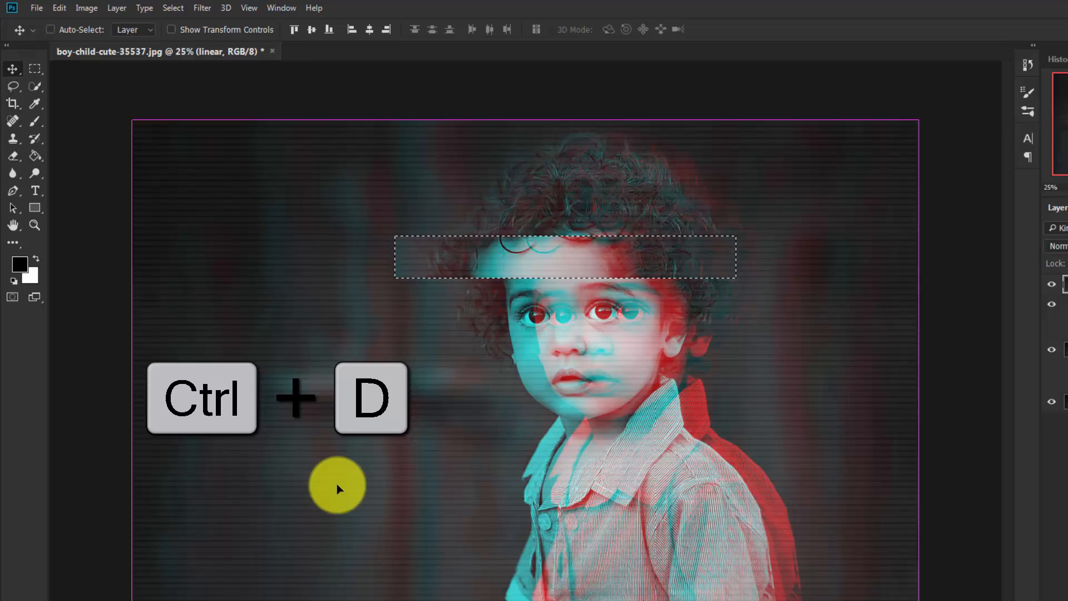
pyautogui.press('ctrl+d')
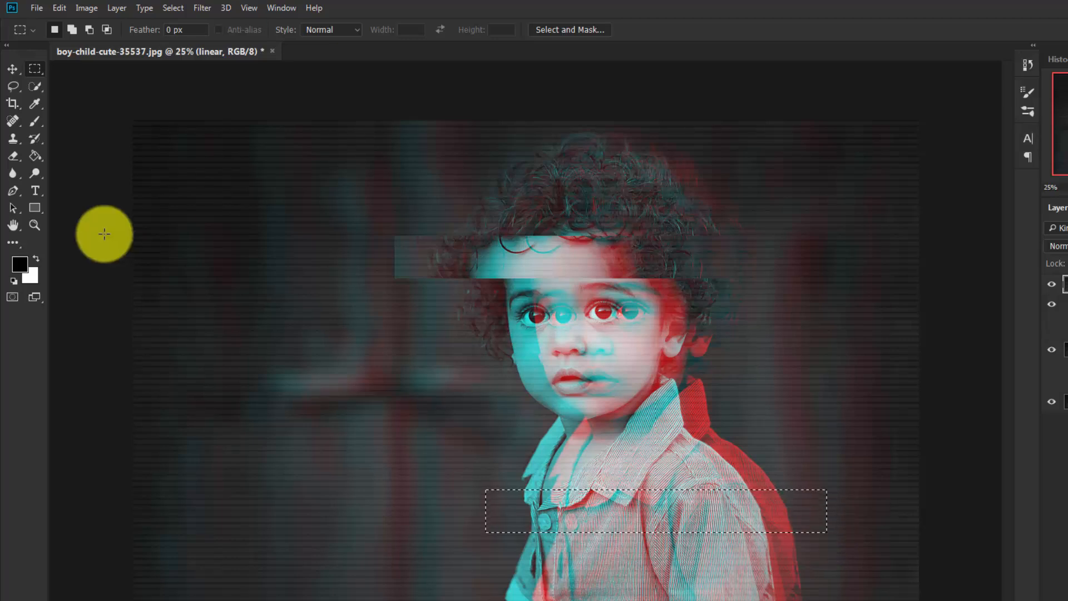
pyautogui.moveTo(12, 67)
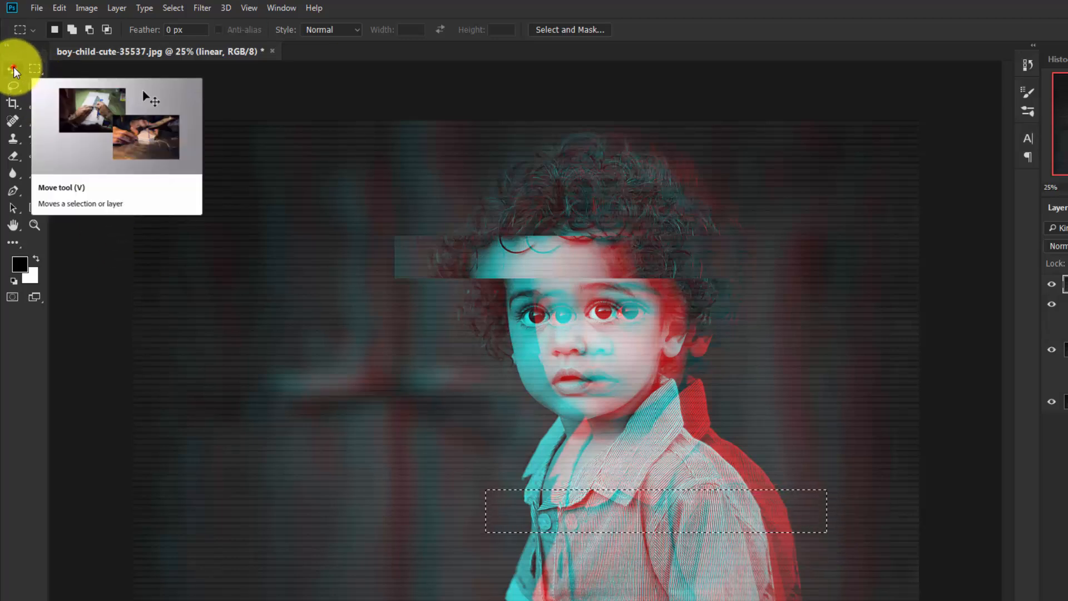
# - Offset a strip across the shirt sideways, then return to marquee selection
pyautogui.click(14, 68)
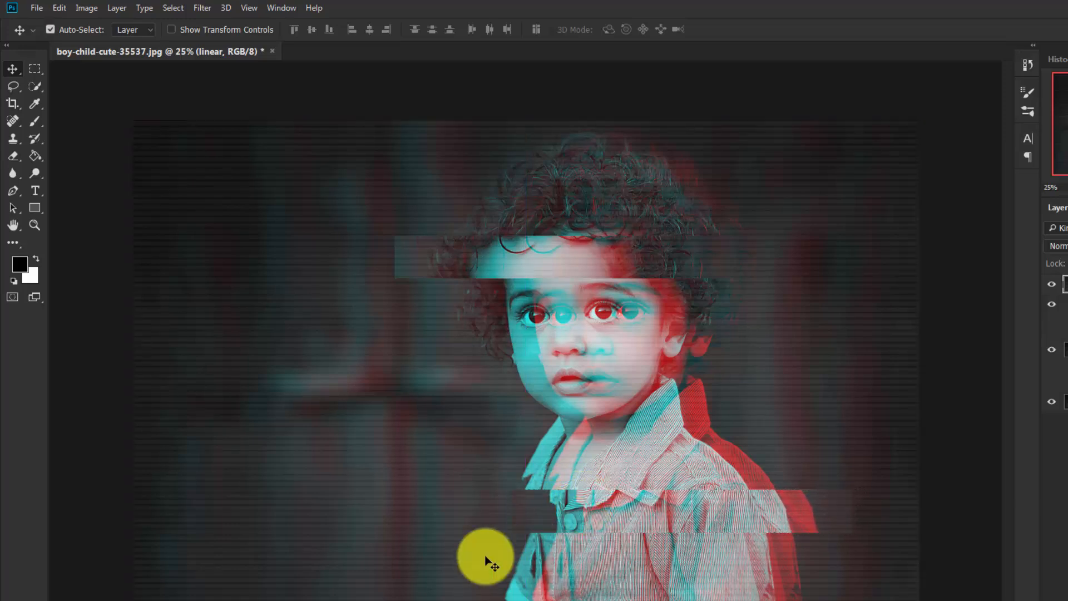
pyautogui.click(13, 66)
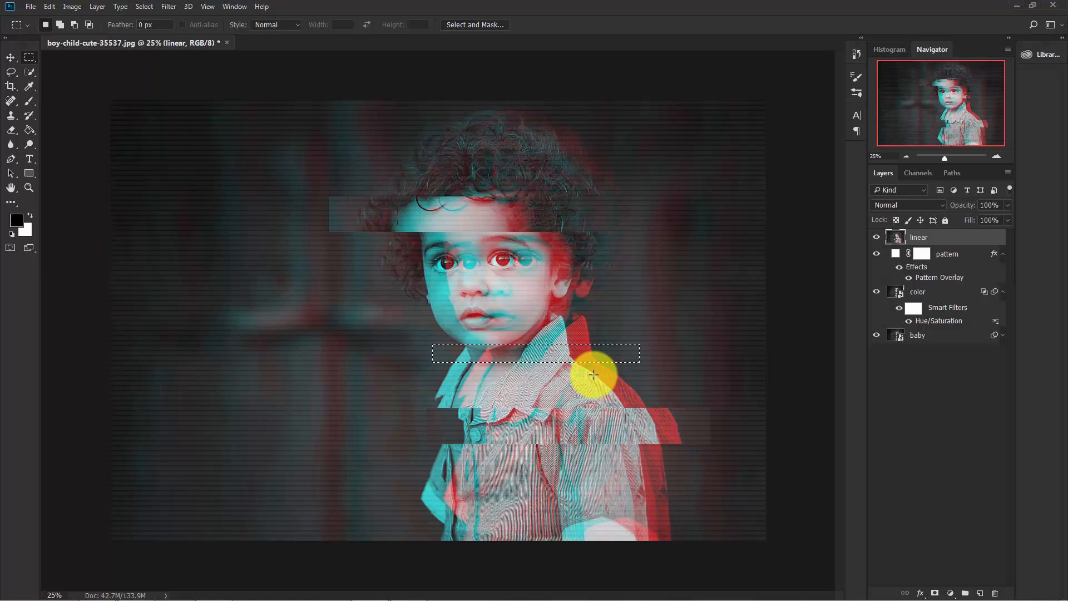
# - Shift thin strips near the chin and mouth sideways by alternating Marquee and Move tools
pyautogui.click(11, 57)
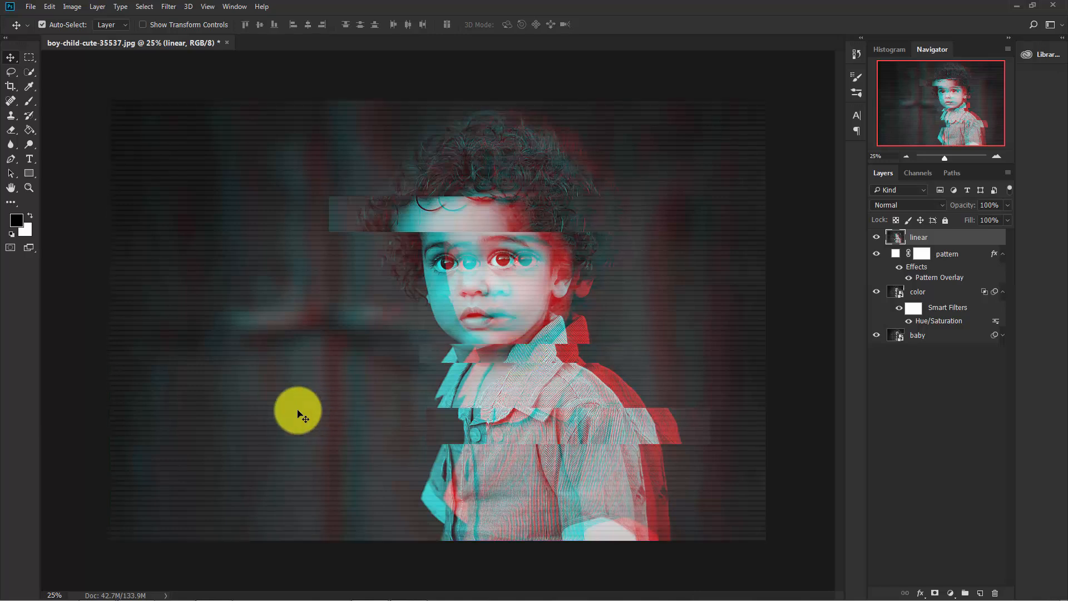
pyautogui.moveTo(400, 127)
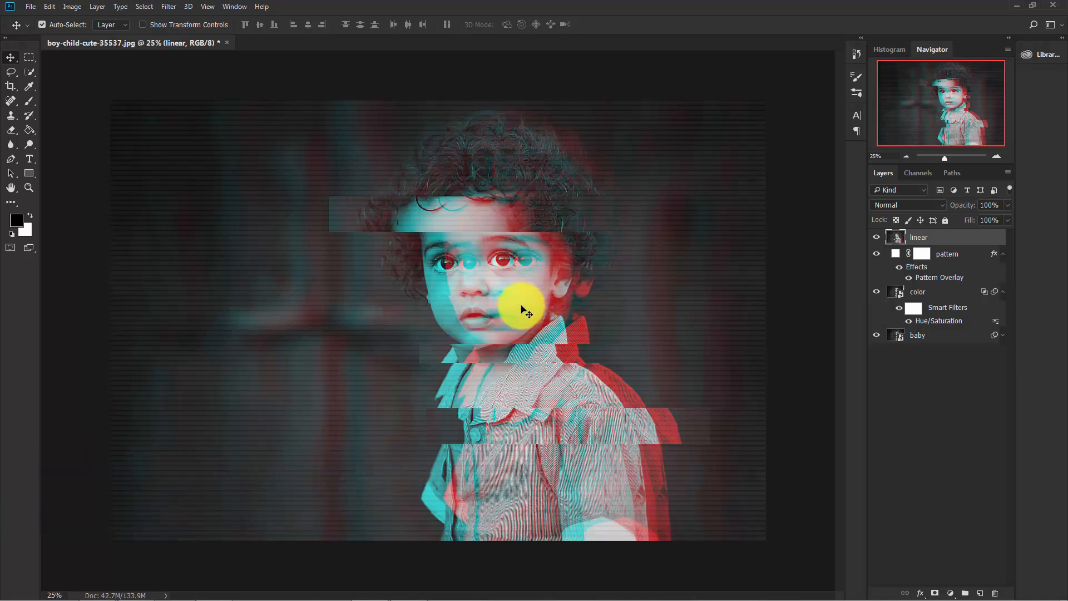
pyautogui.click(29, 56)
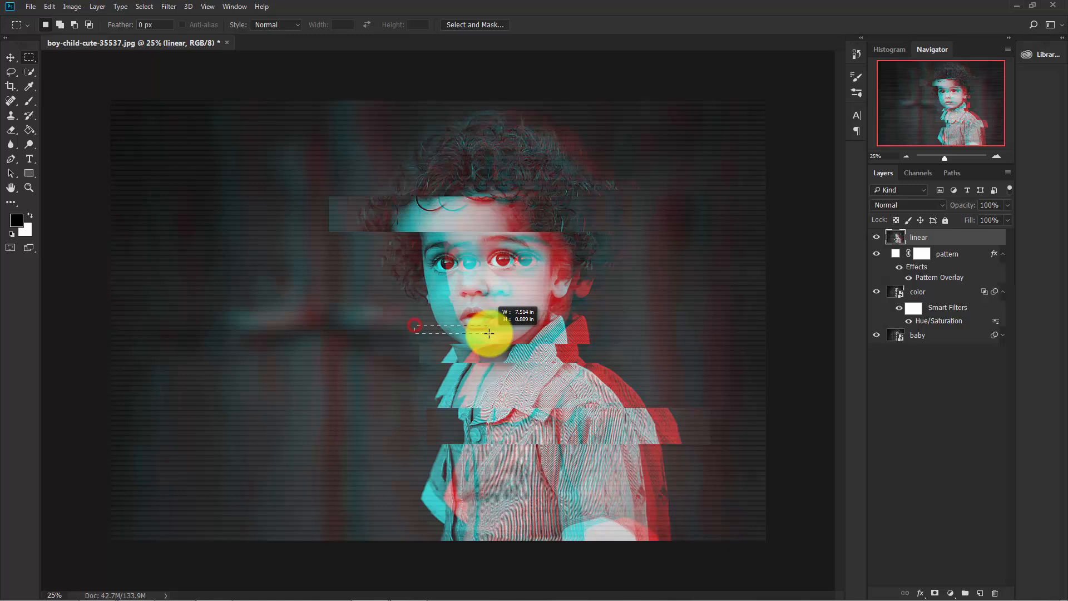
pyautogui.click(10, 56)
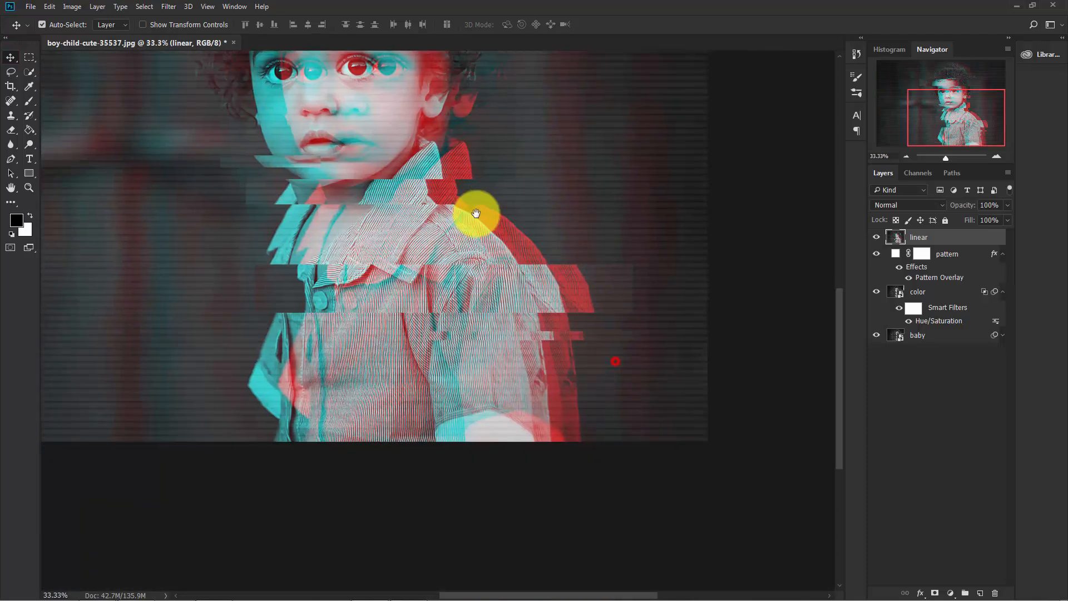
pyautogui.click(10, 57)
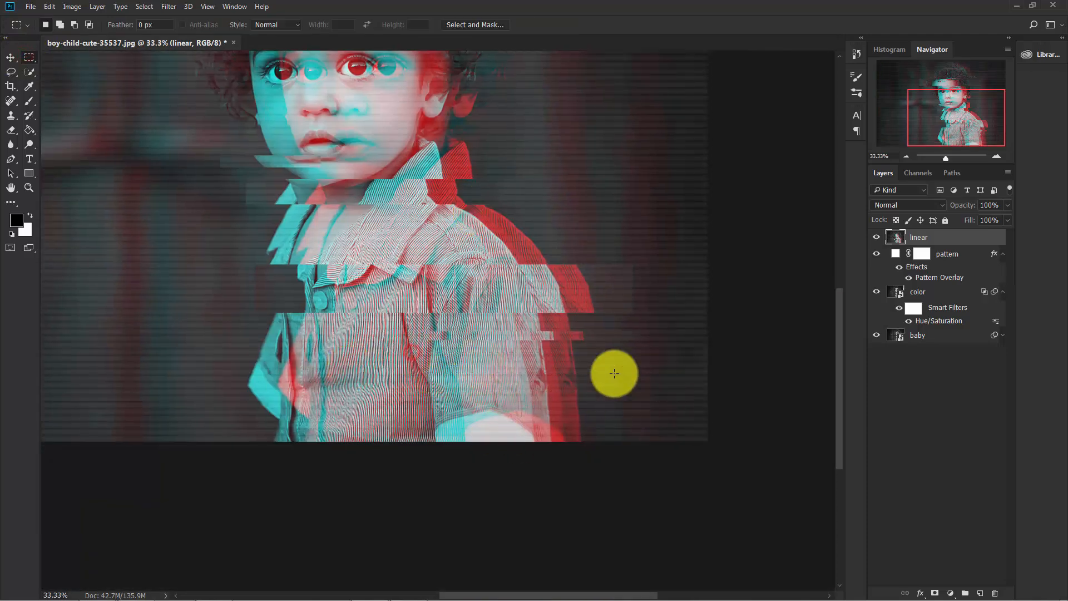
# - Offset further narrow bands across the lower shirt and arm for extra glitch slices
pyautogui.click(11, 57)
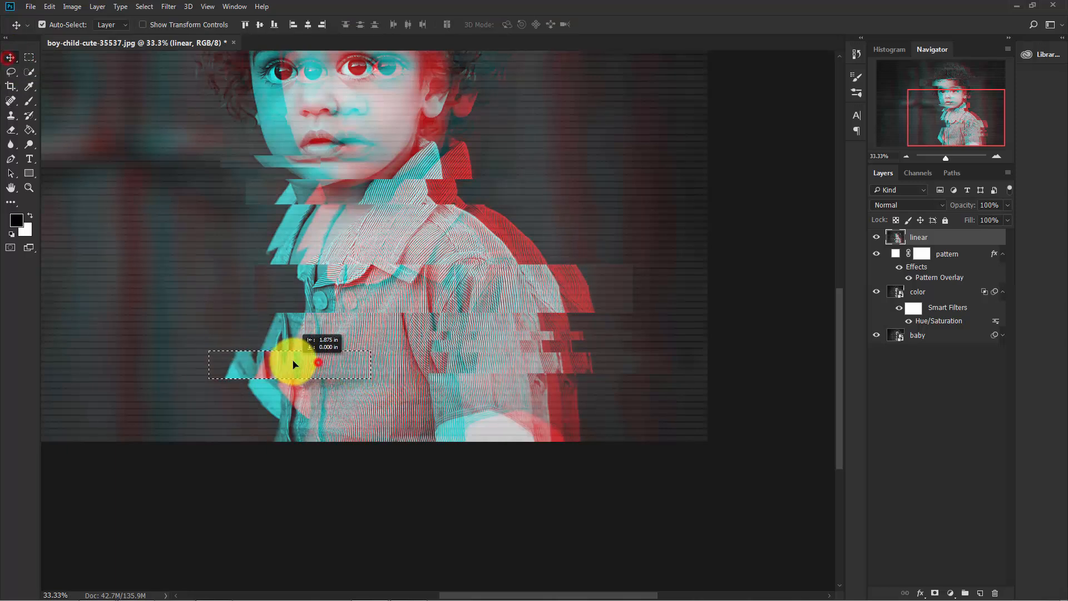
pyautogui.click(29, 57)
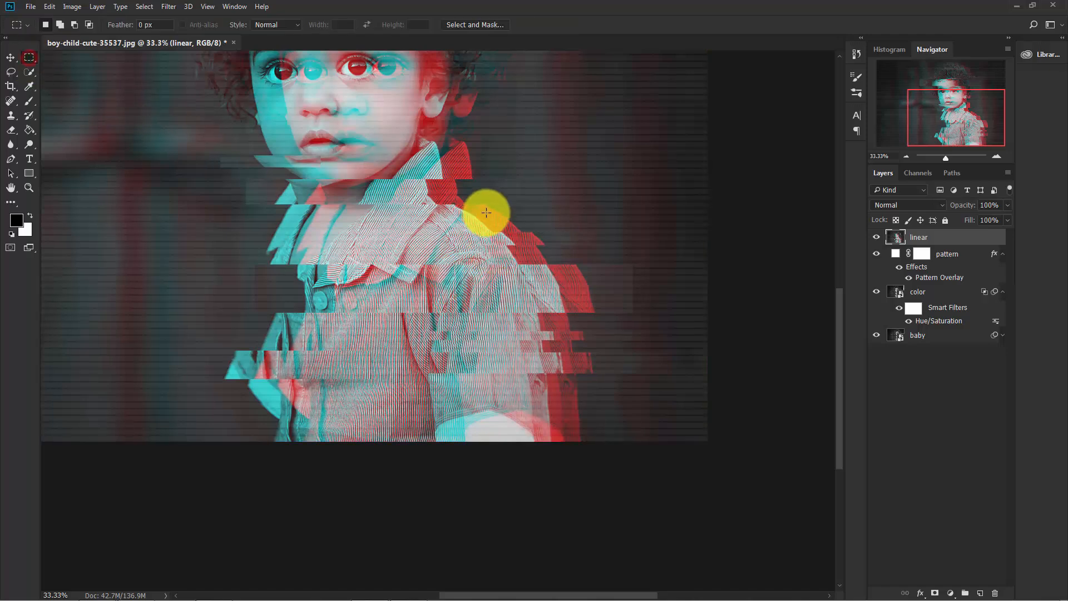
pyautogui.click(11, 58)
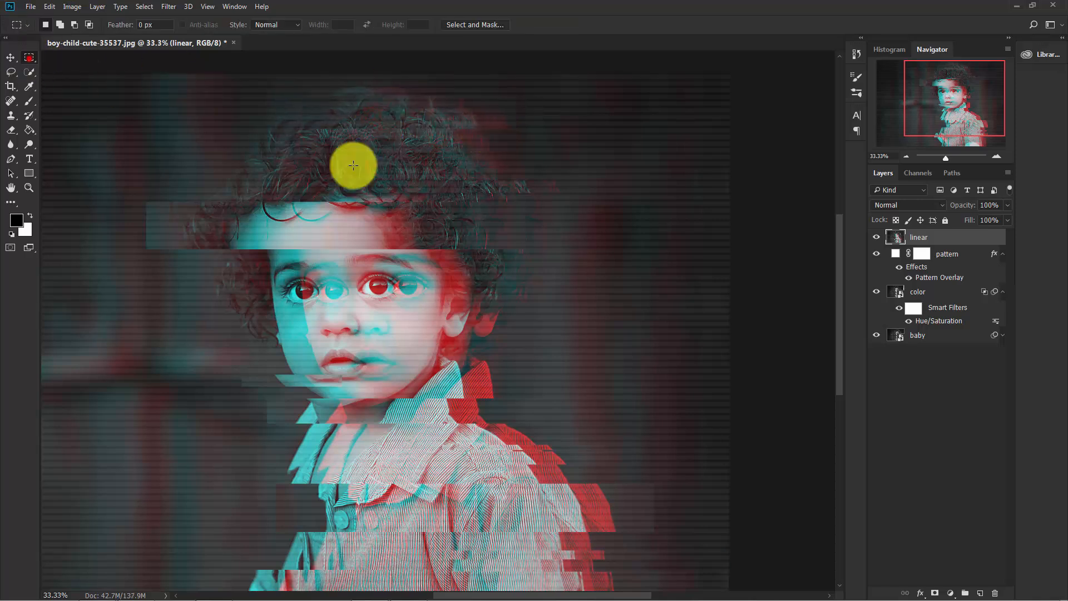
# - Displace a few more narrow strips across the hair, chin and shirt sideways
pyautogui.click(11, 58)
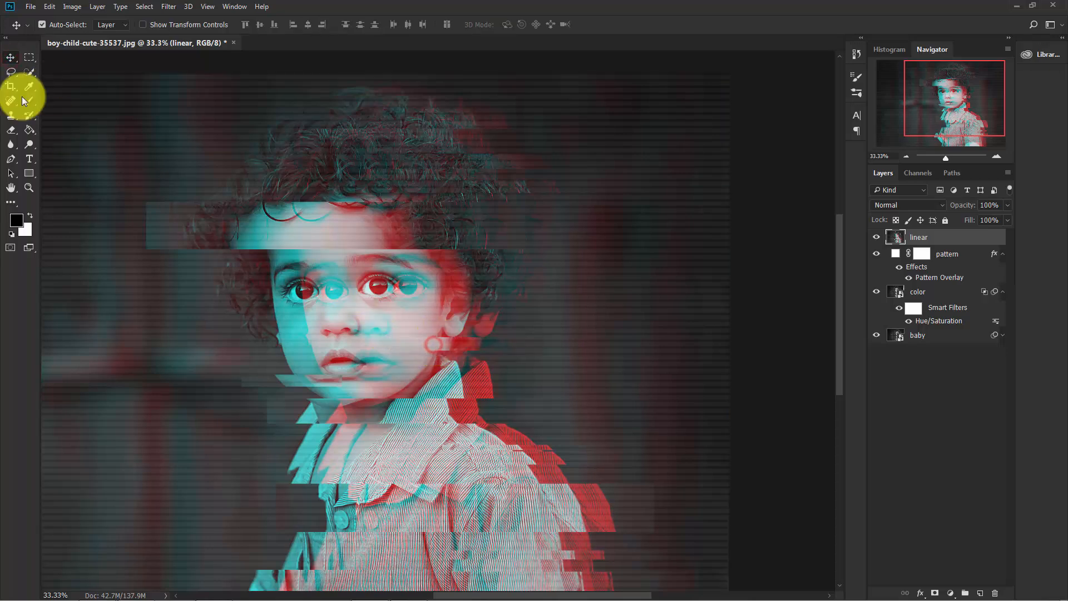
pyautogui.click(29, 57)
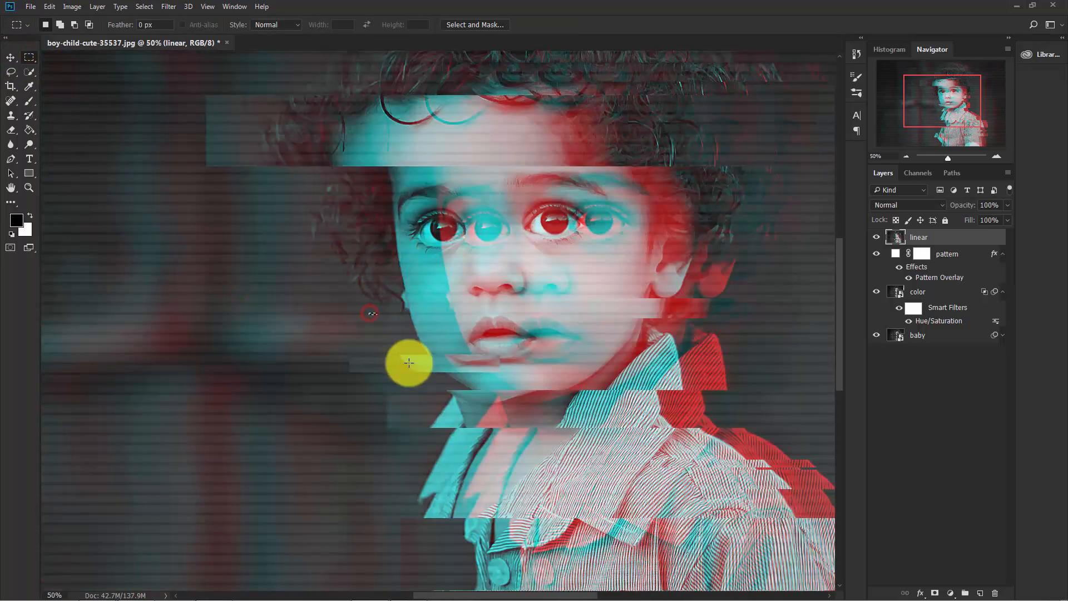
pyautogui.click(11, 57)
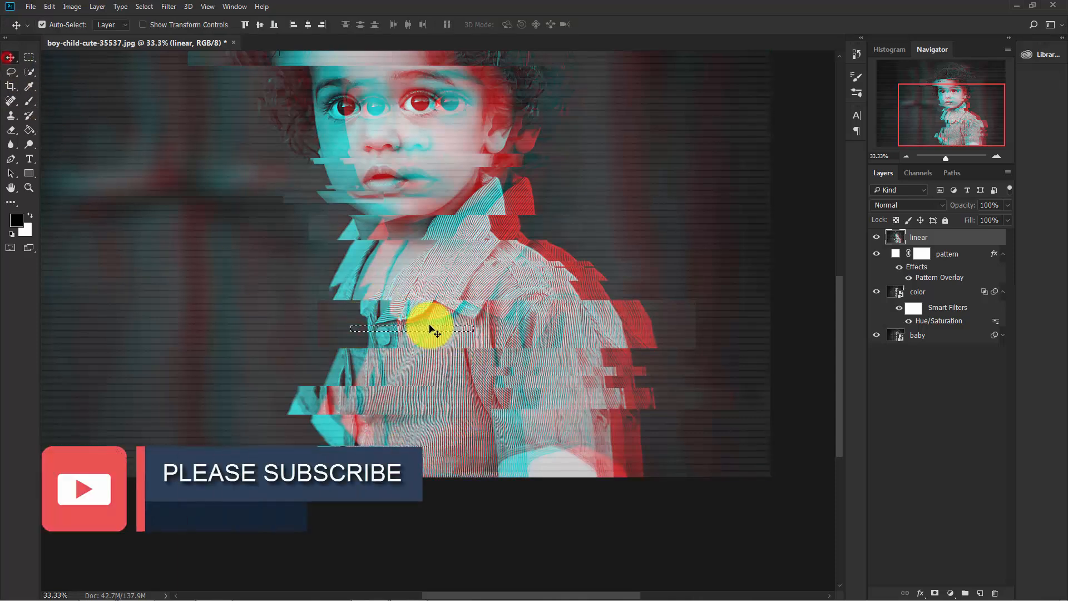
pyautogui.click(29, 57)
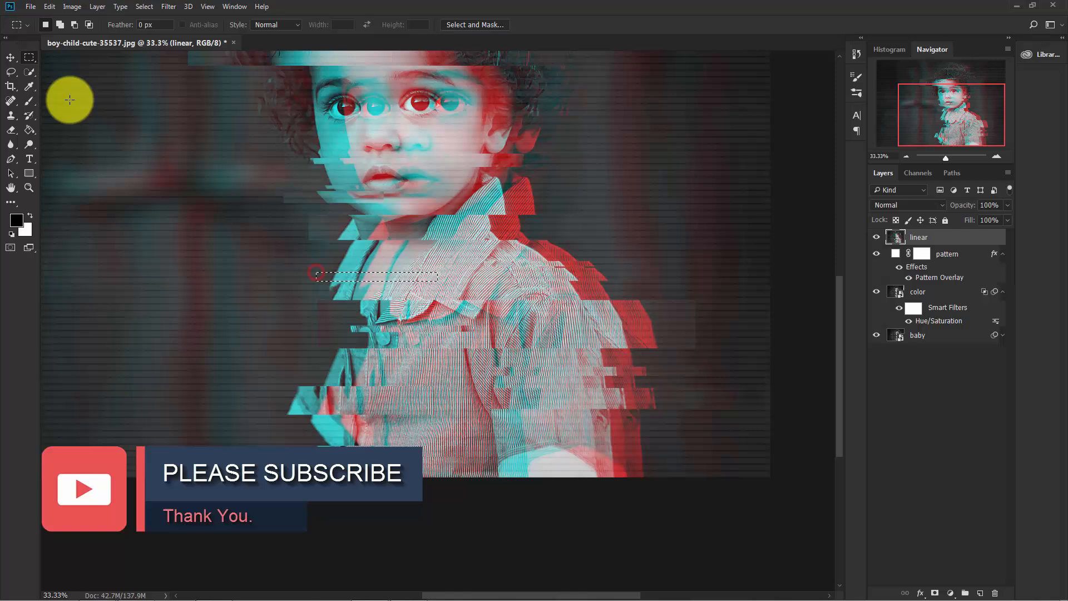